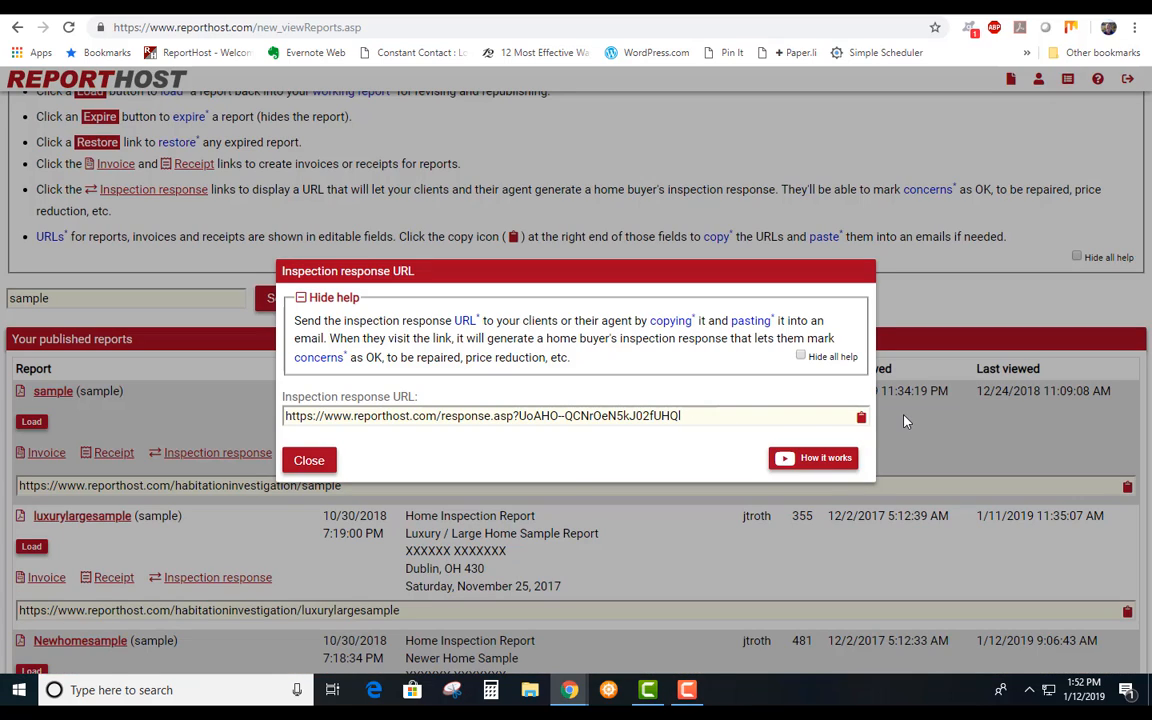
mouse_move(858, 417)
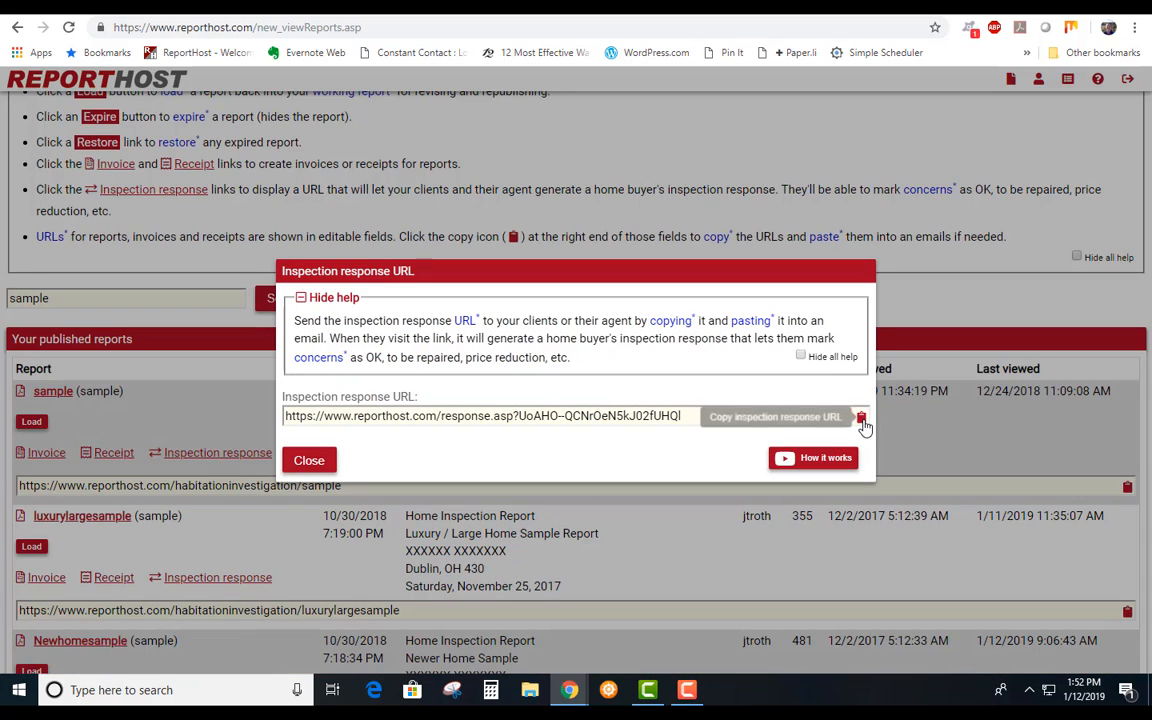
- Copy the inspection response link and load it in a new tab
click(861, 416)
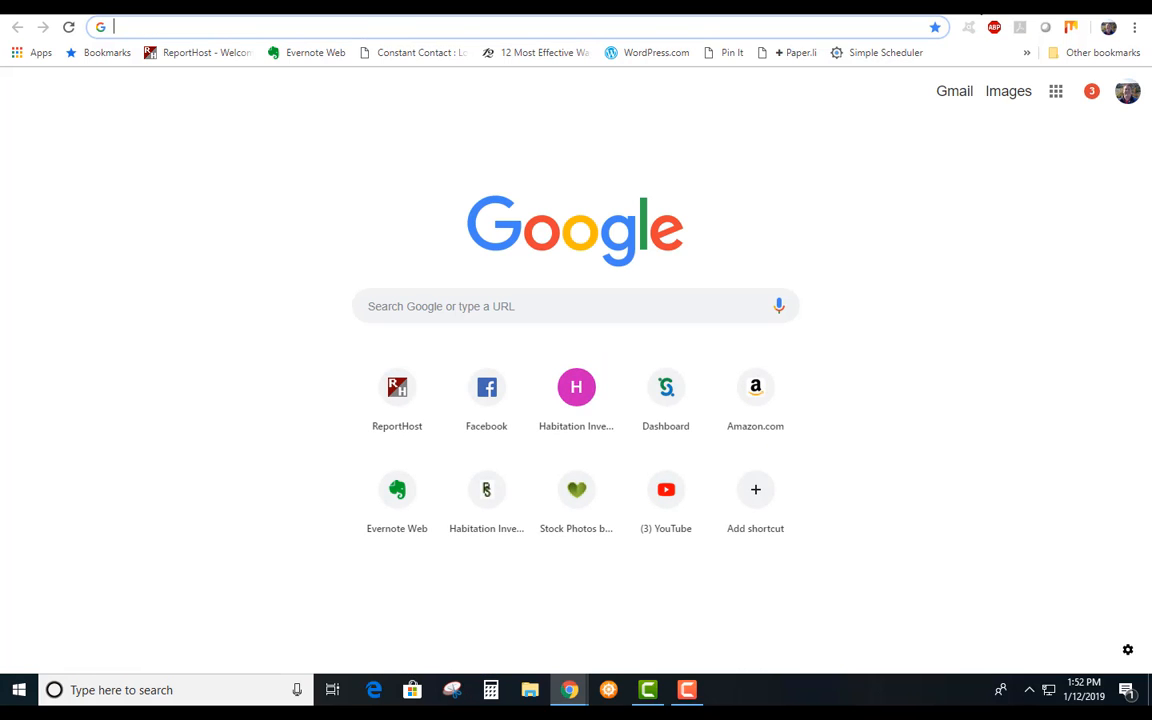
text(https://www.reporthost.com/response.asp?UoAHO--QCNrOeN5kJ02fUHQI)
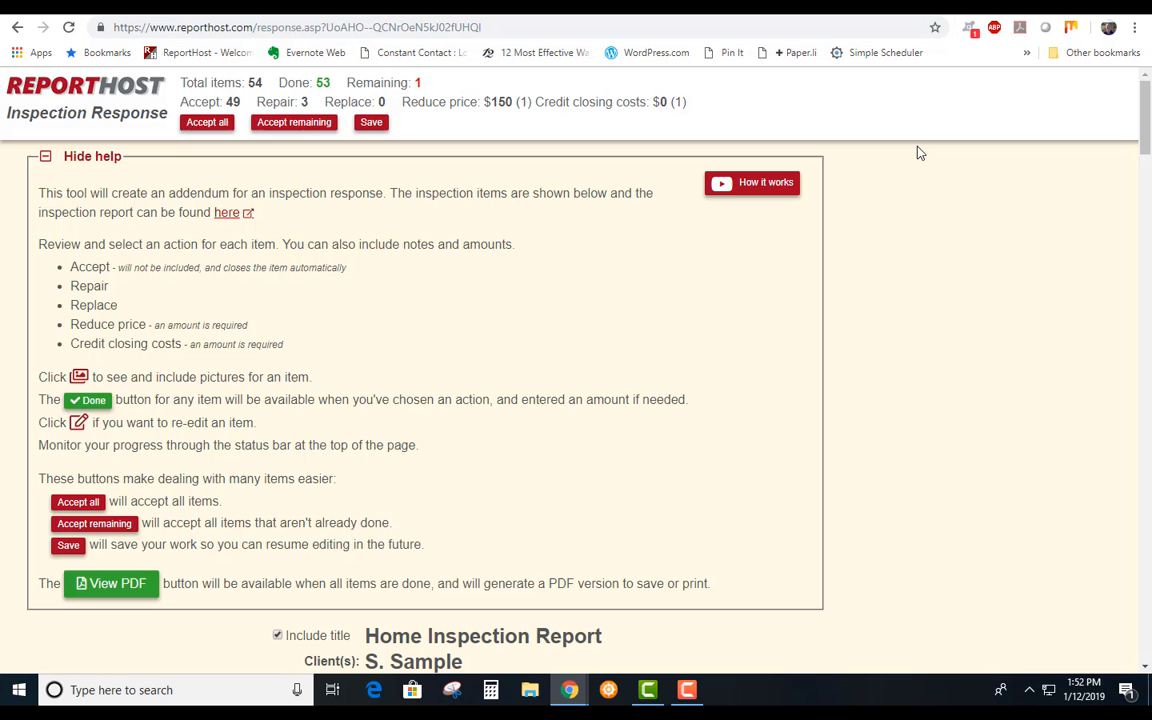
mouse_move(617, 544)
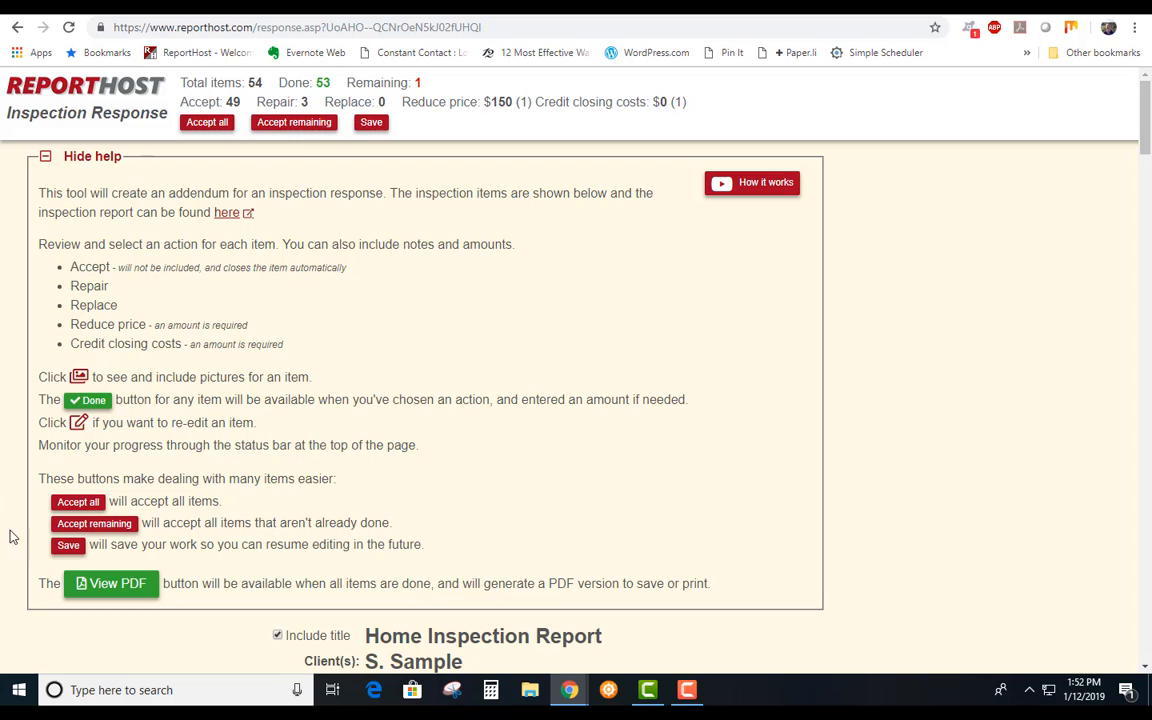
mouse_move(551, 59)
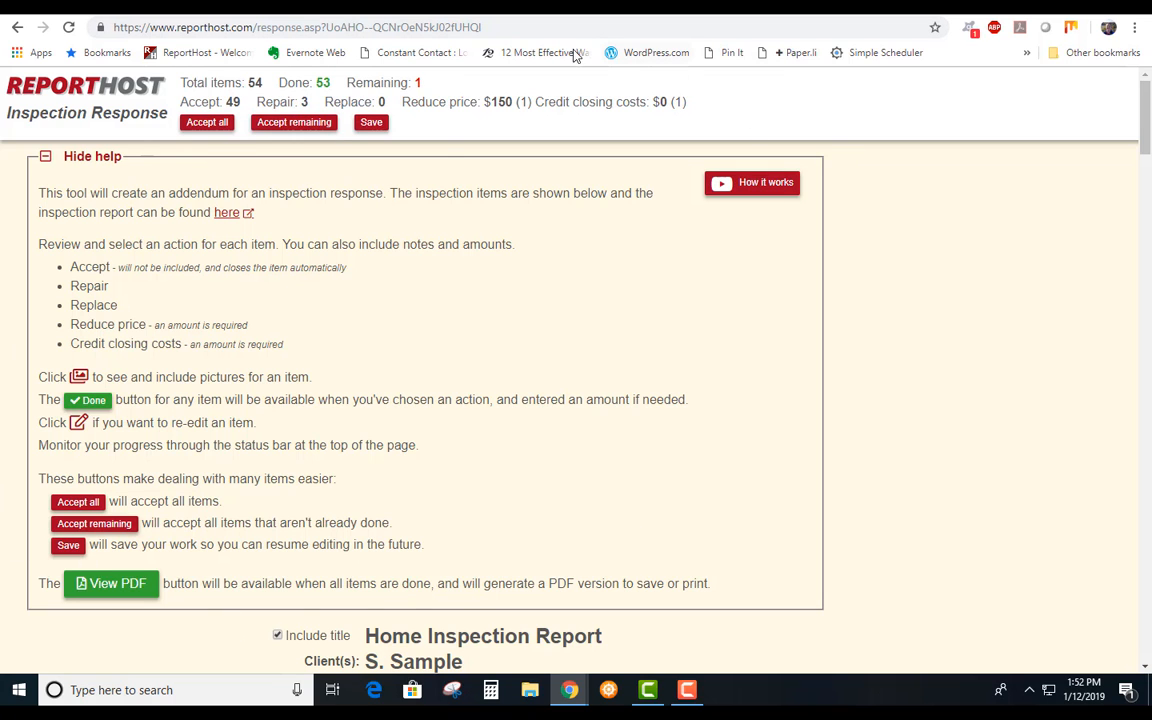
scroll(down, 3)
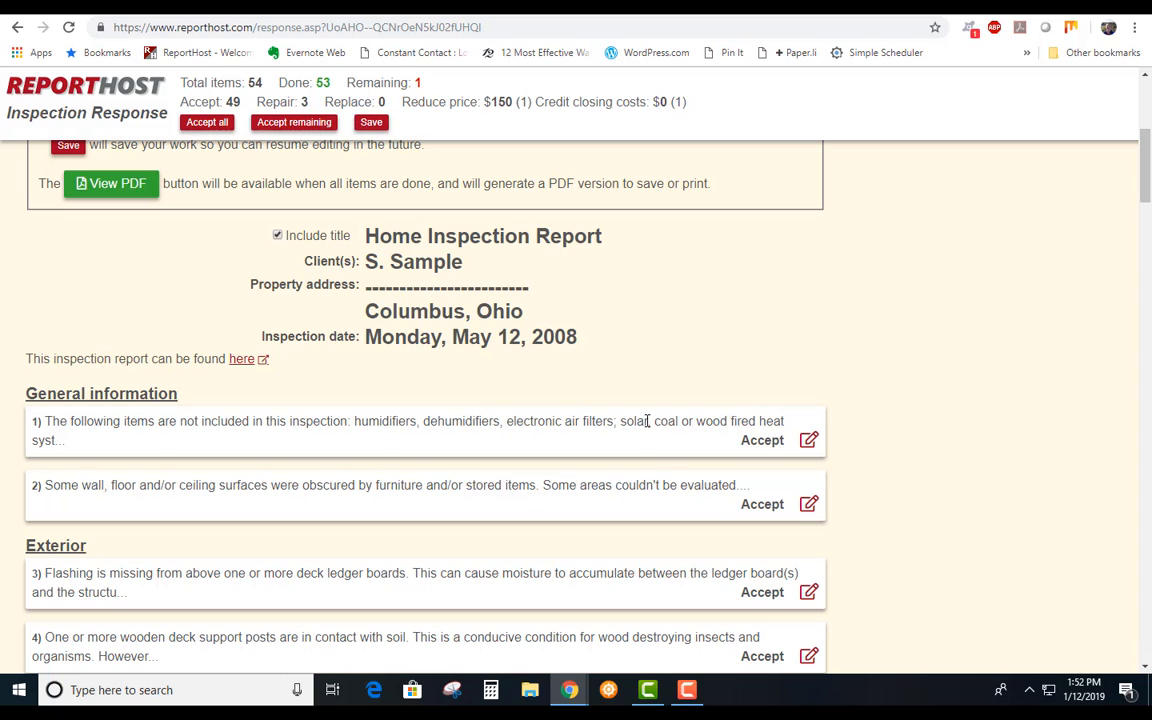
scroll(down, 3)
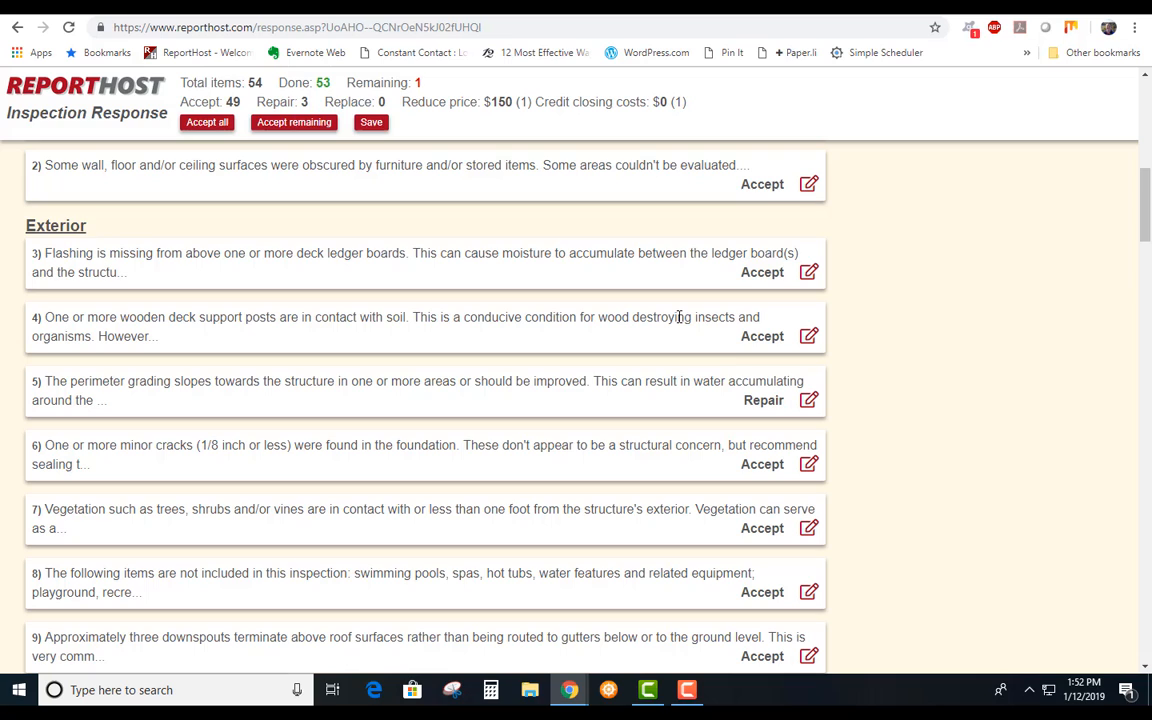
- Reopen grading item 5 with Repair chosen and include its photo
click(763, 400)
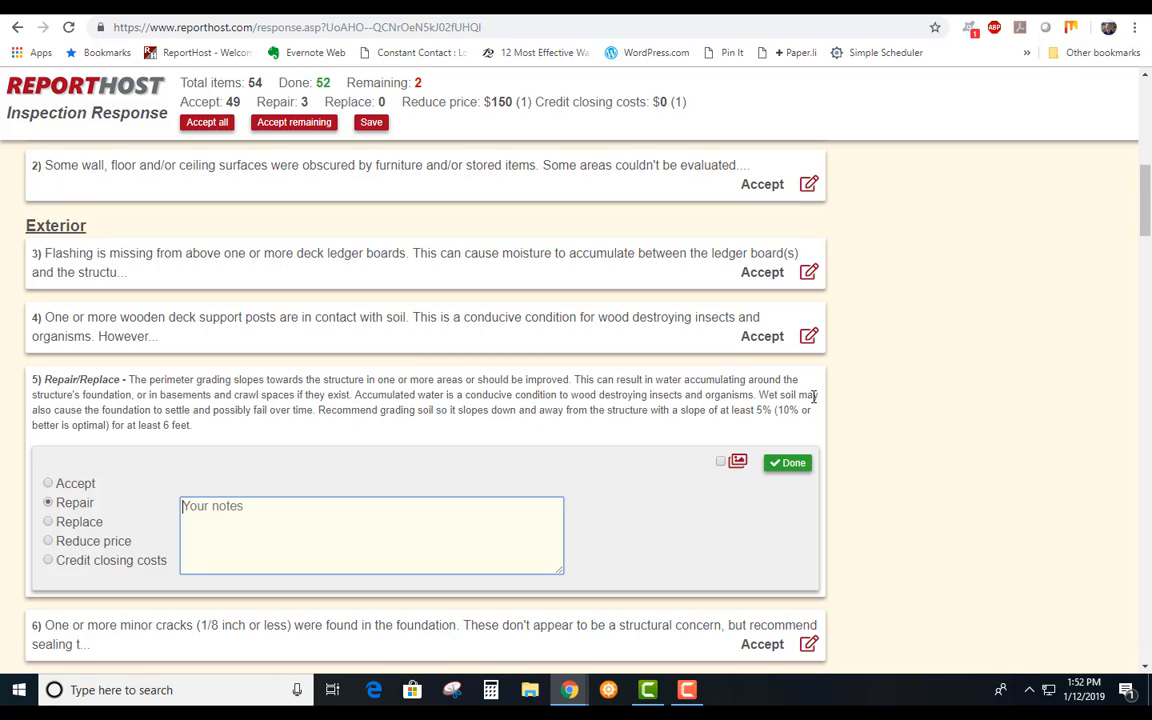
mouse_move(846, 315)
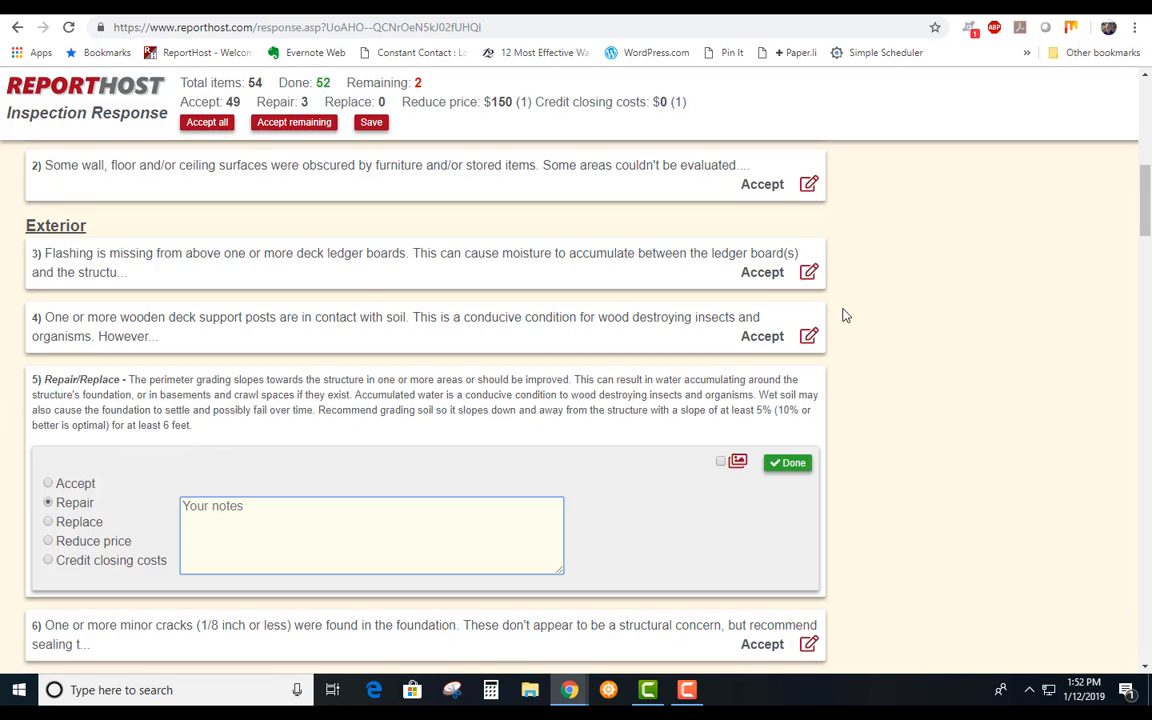
mouse_move(760, 492)
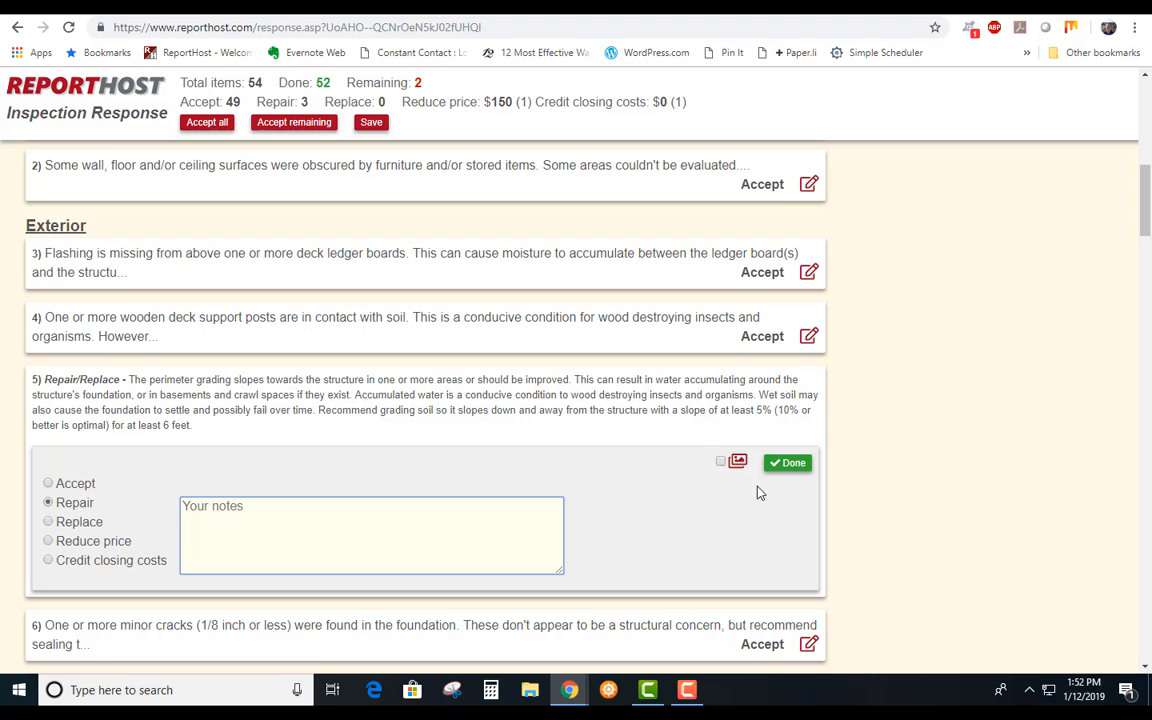
click(720, 461)
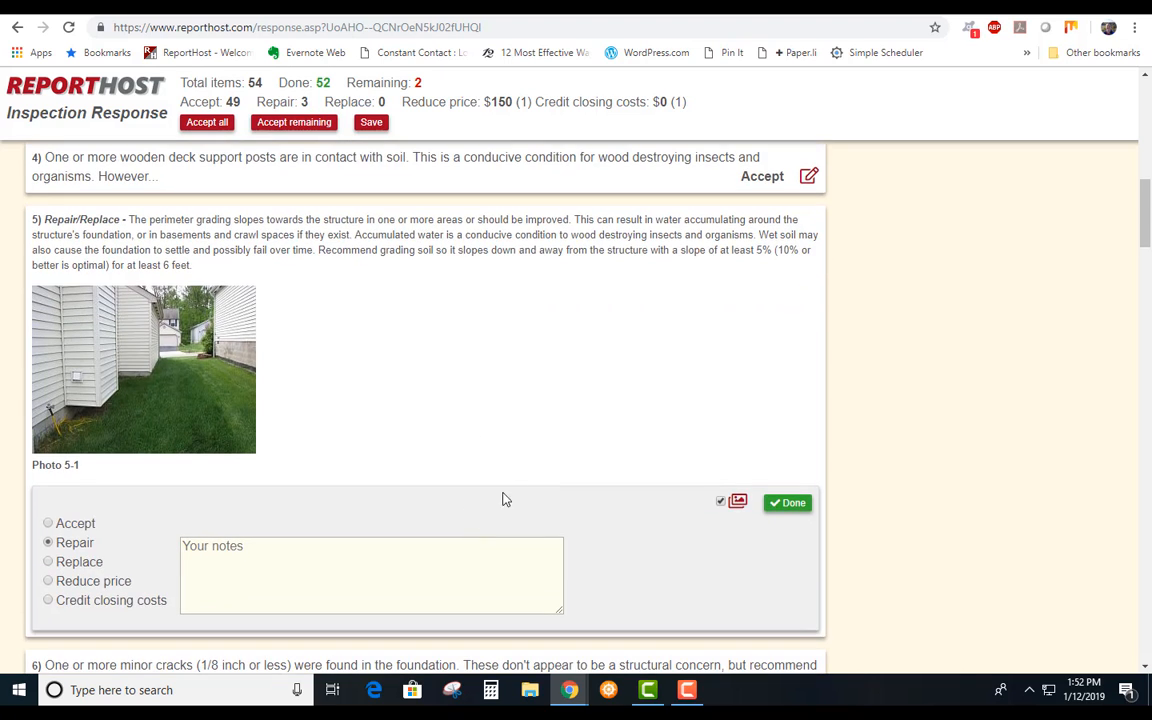
mouse_move(658, 385)
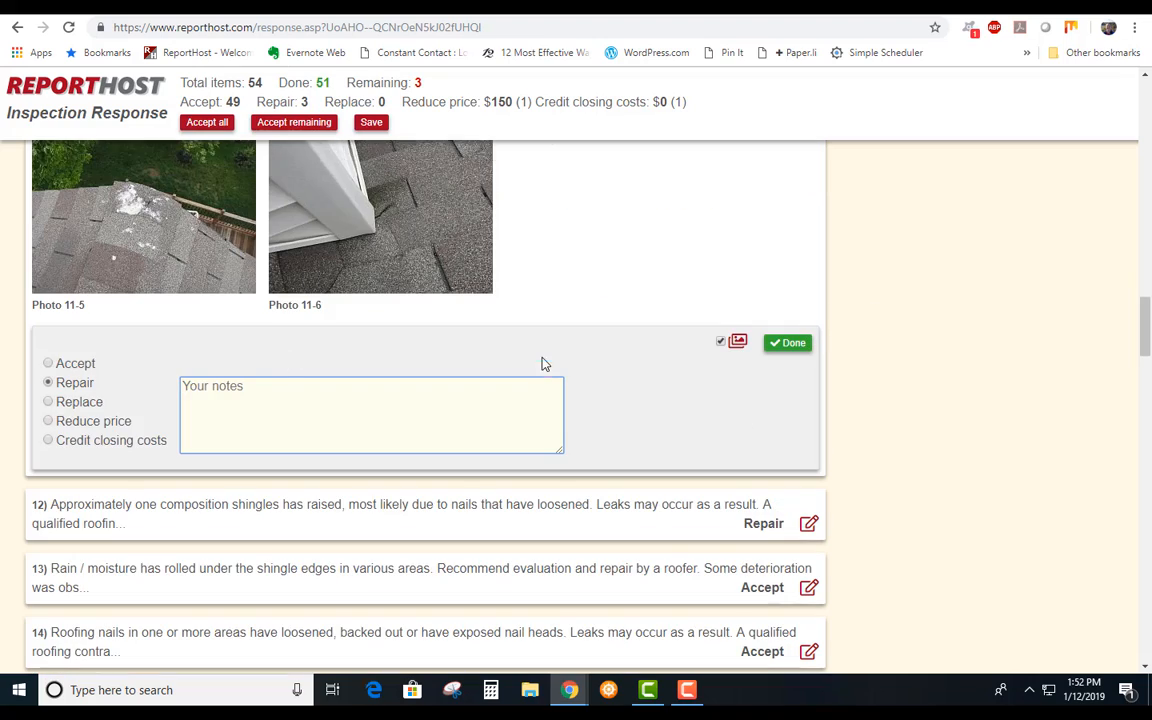
- Note 'by licensed roofer' on roof shingle item 11 and mark its Repair response done
scroll(up, 3)
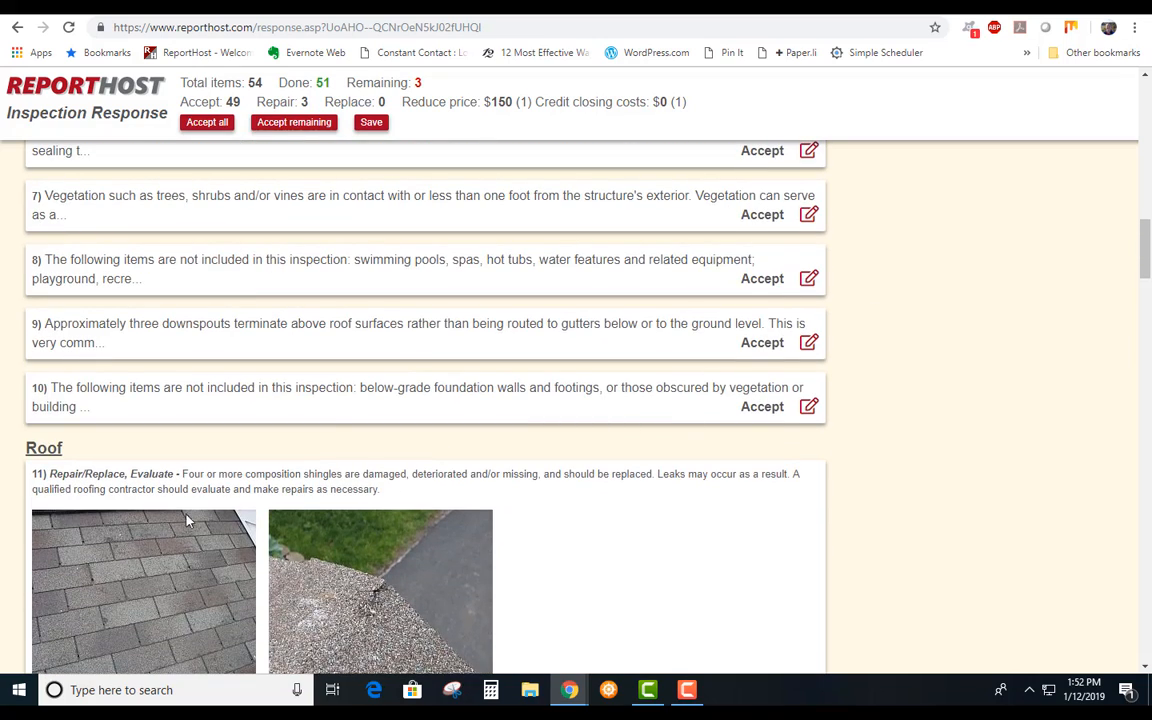
scroll(down, 3)
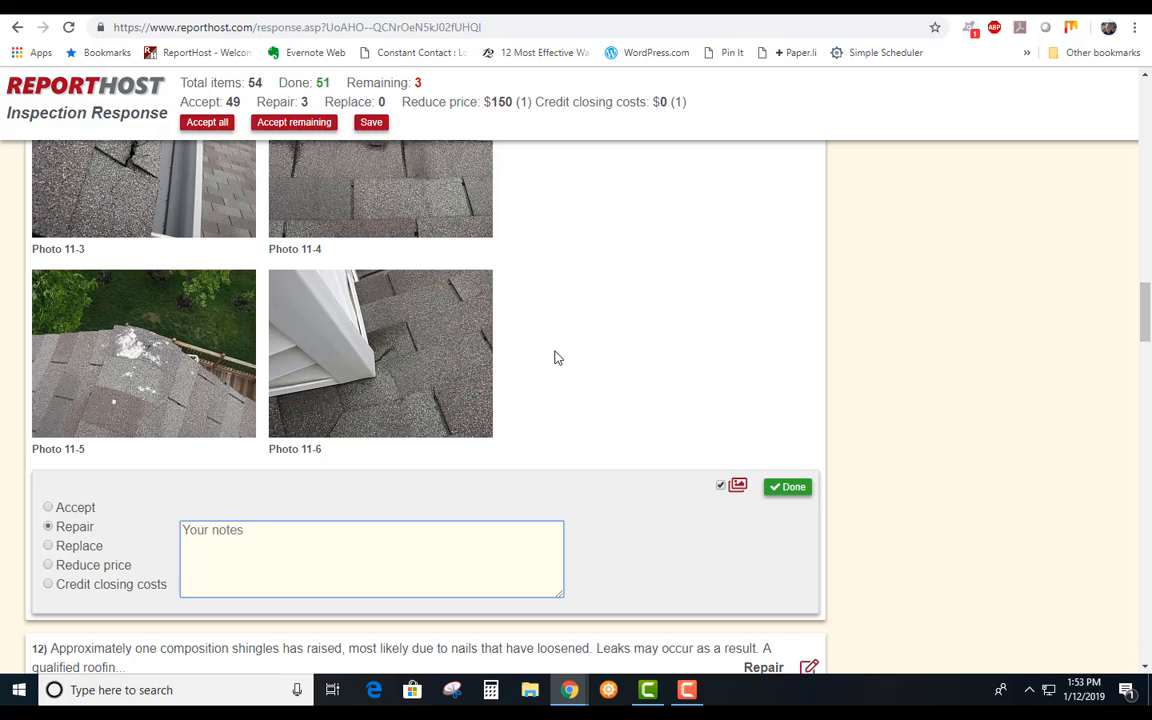
mouse_move(425, 499)
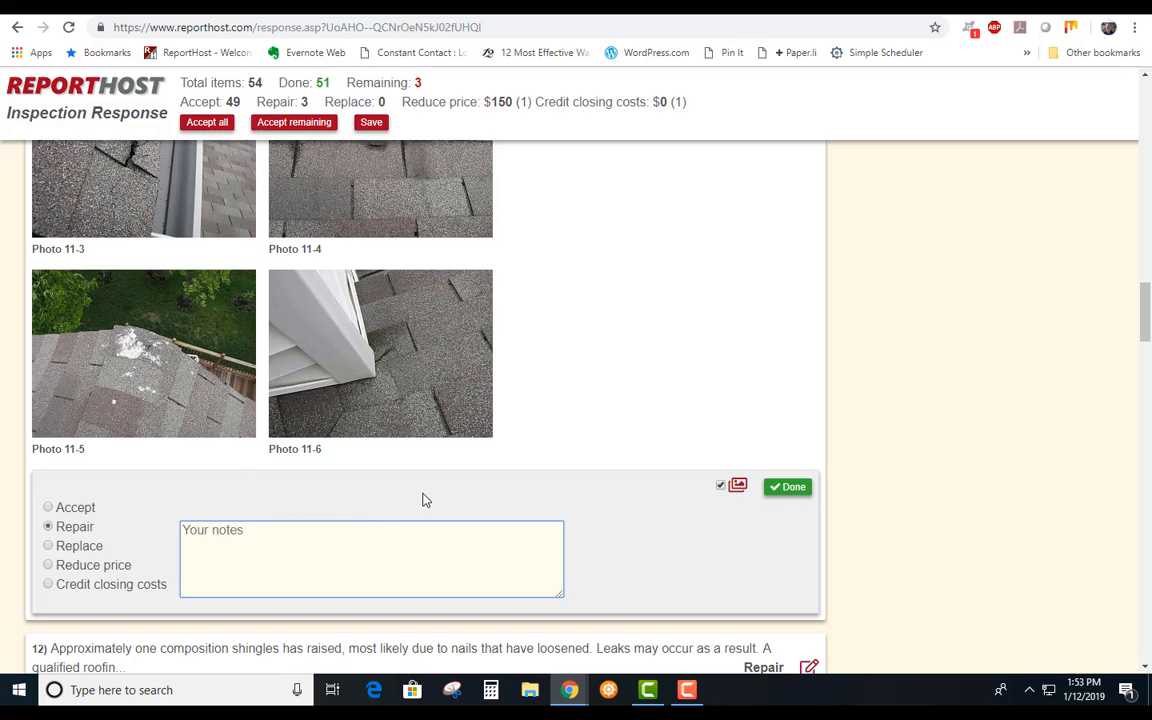
text(by)
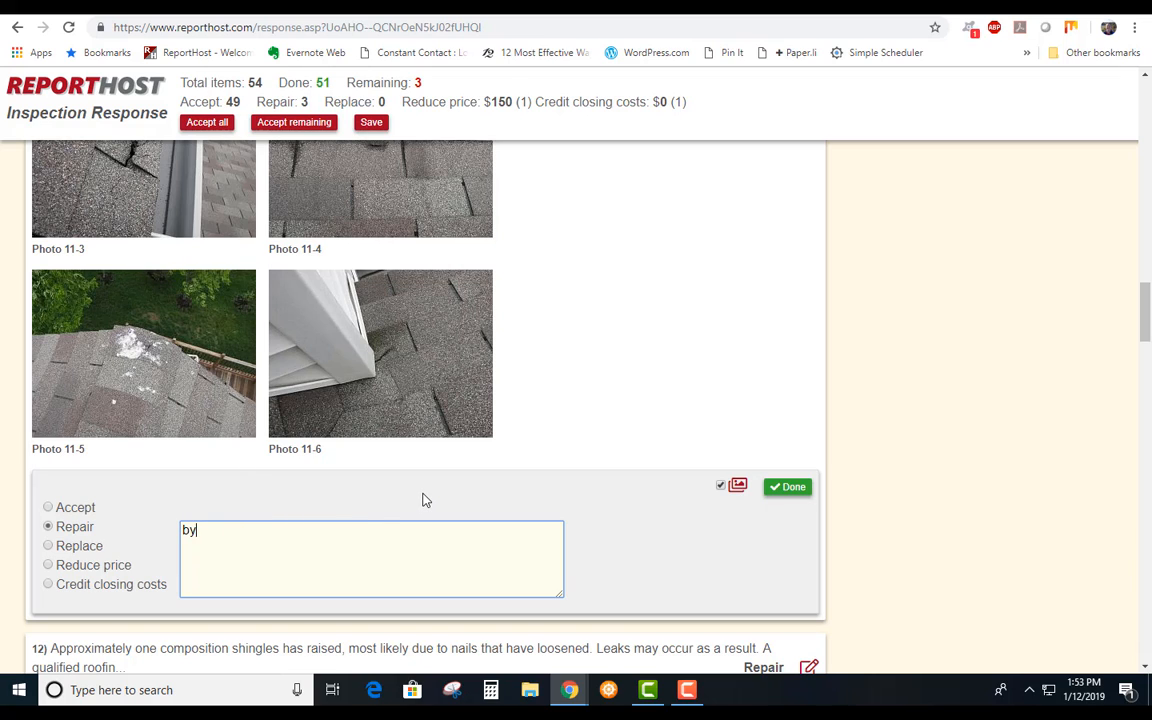
text(licensed)
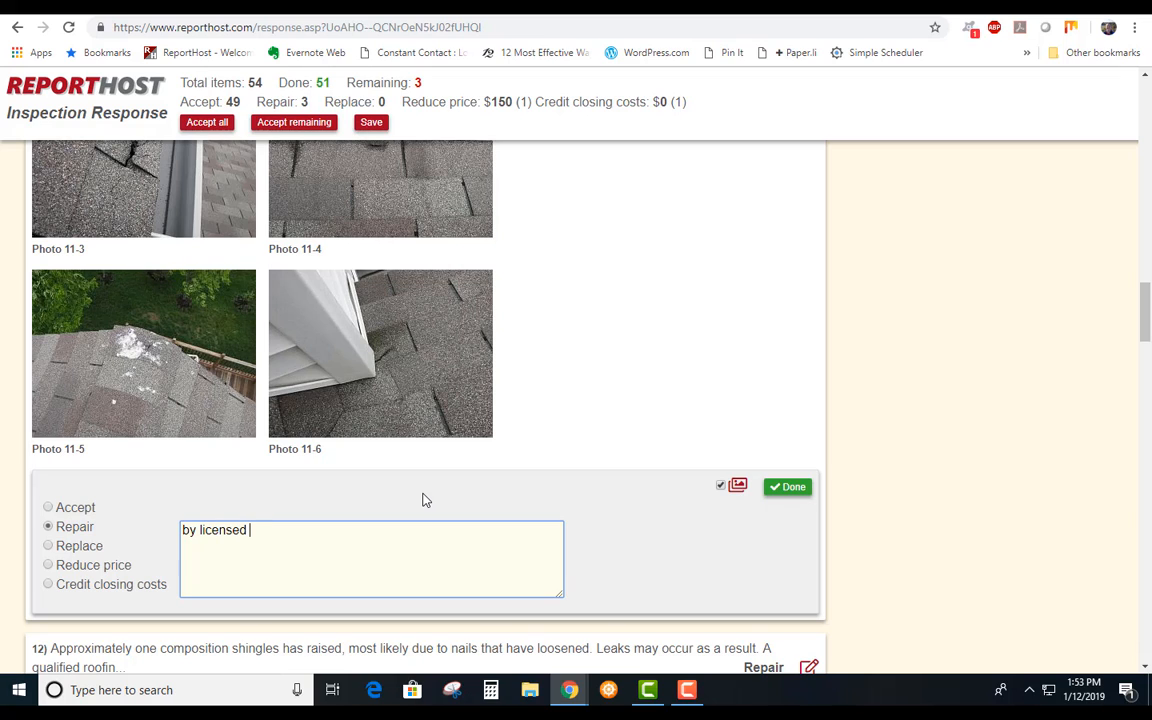
text(roofer)
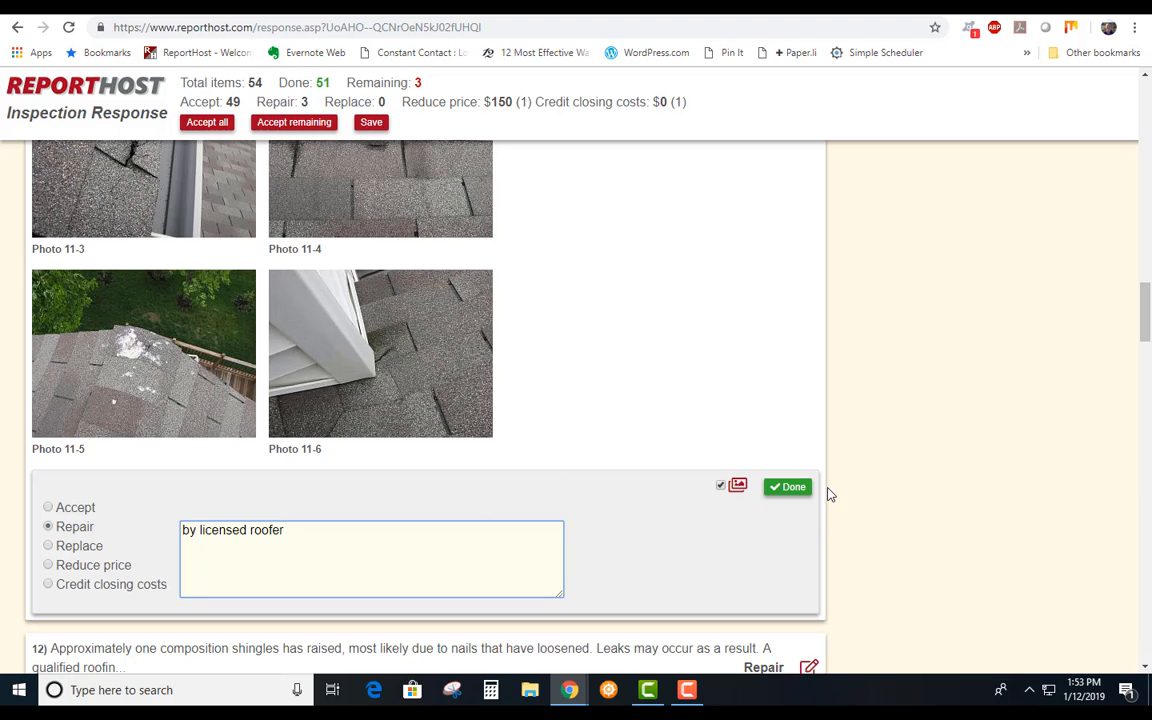
click(788, 486)
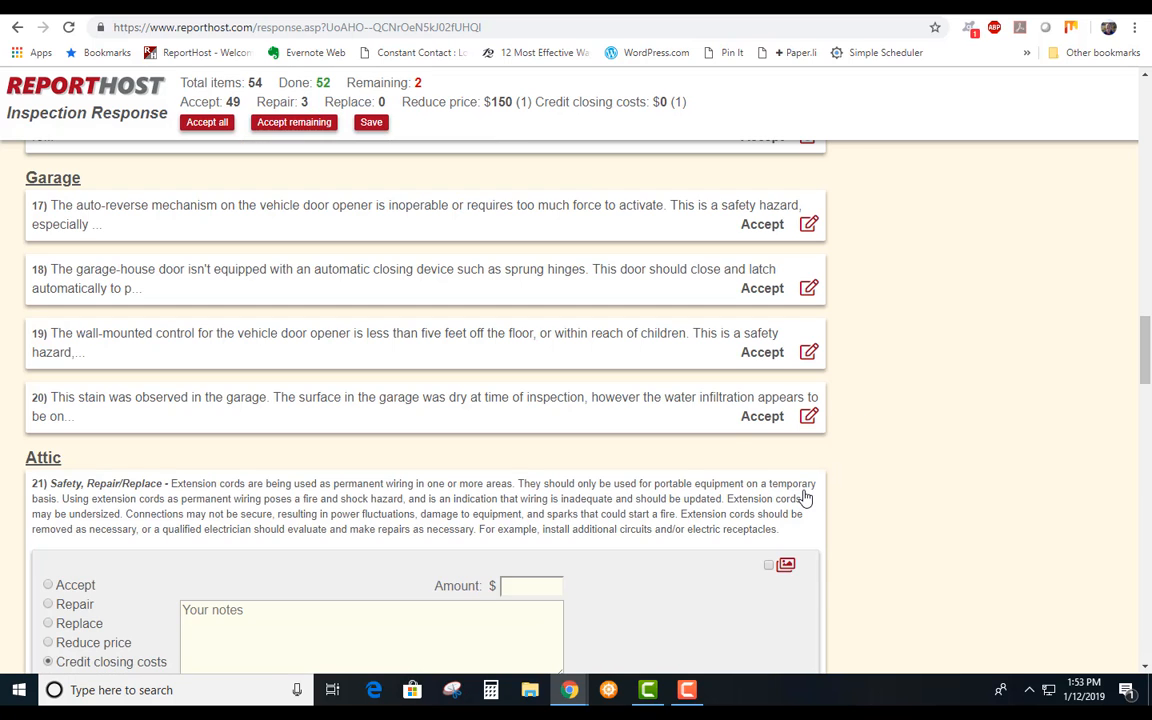
- Complete extension cord item 21 as a $200 closing-cost credit with its photo included
scroll(down, 3)
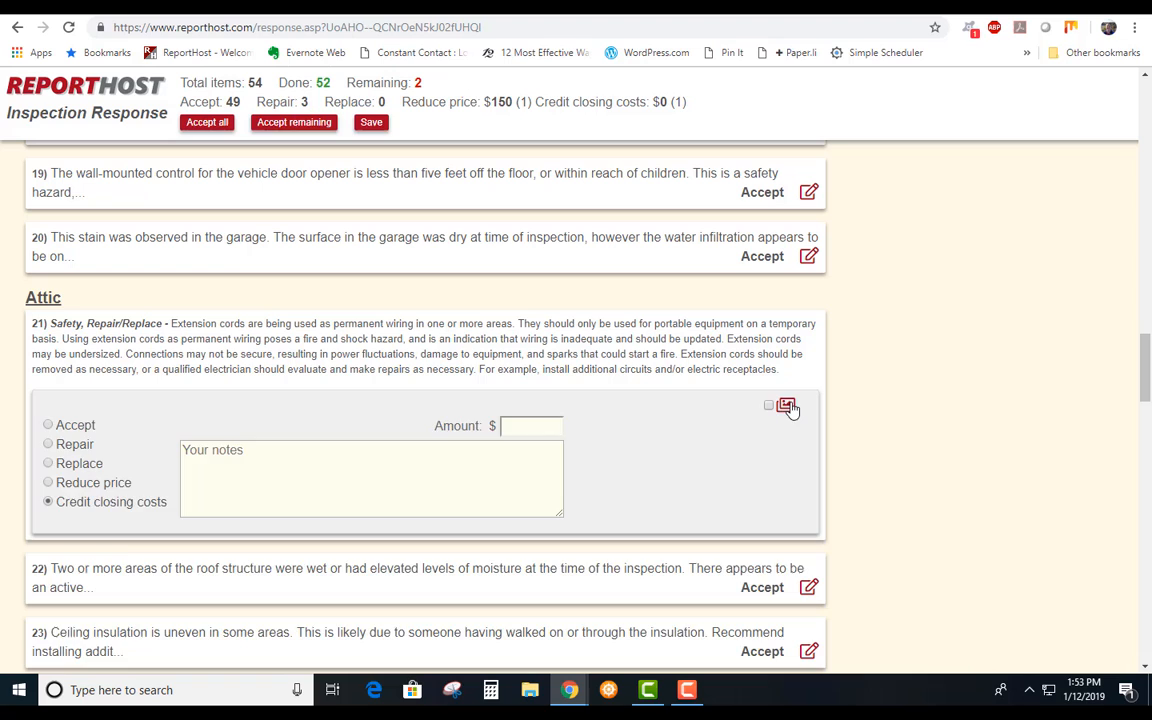
click(786, 408)
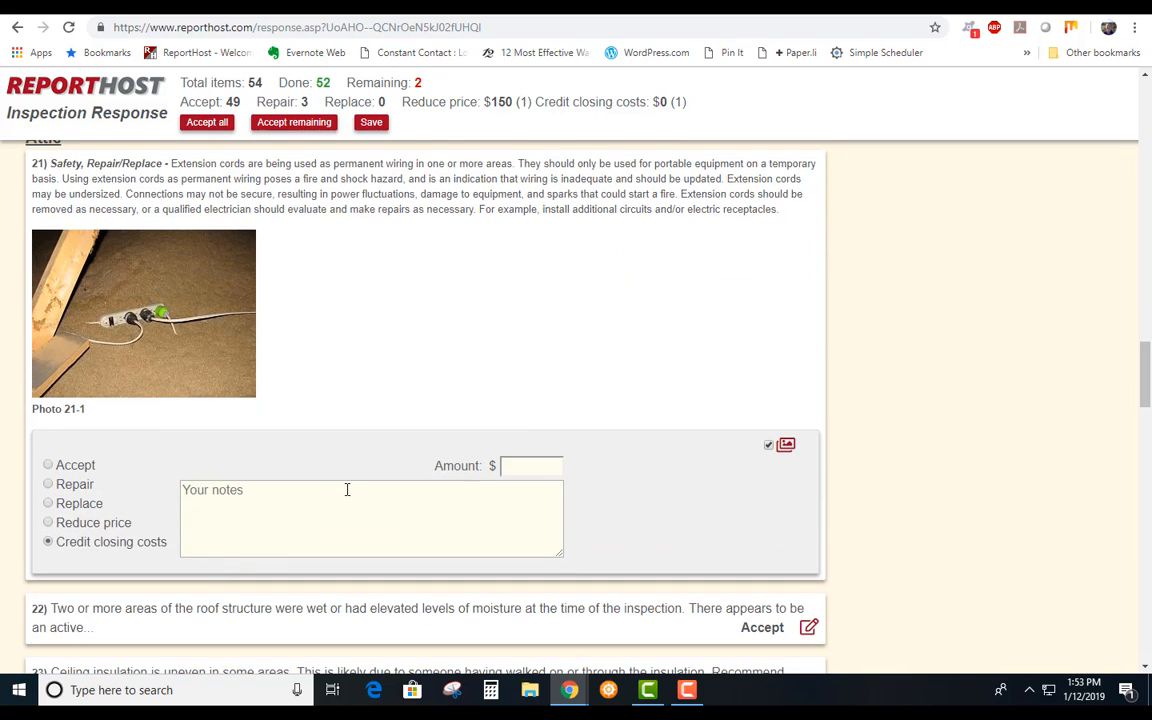
mouse_move(122, 542)
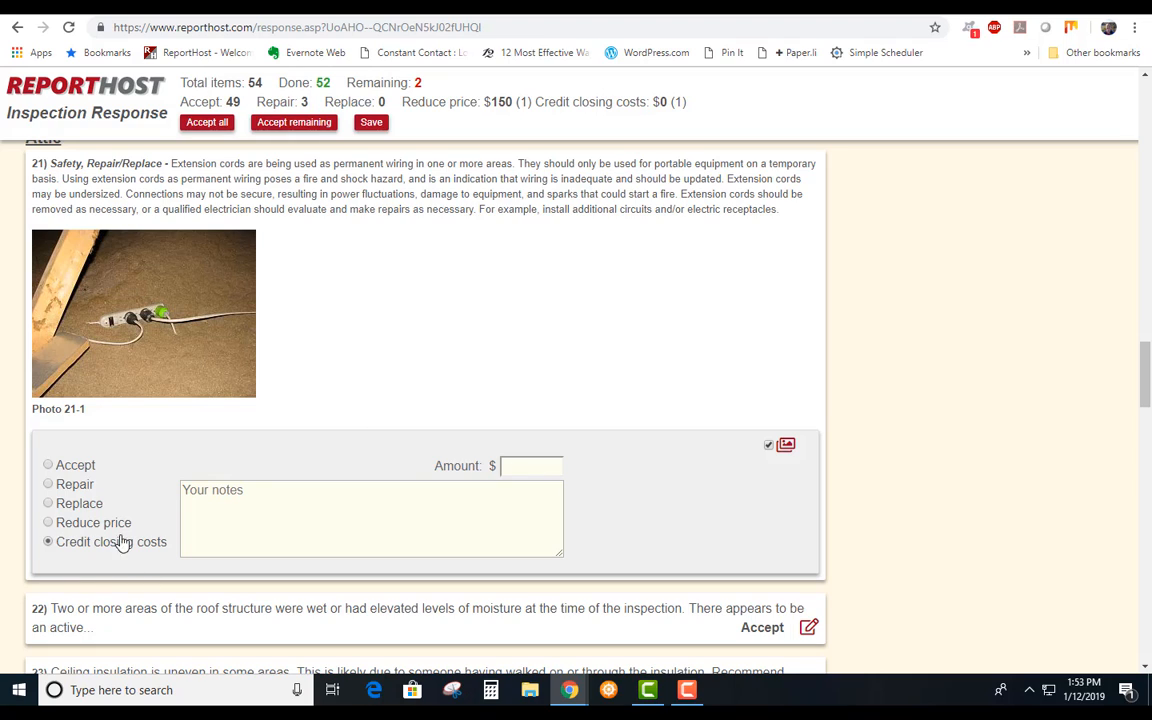
mouse_move(87, 552)
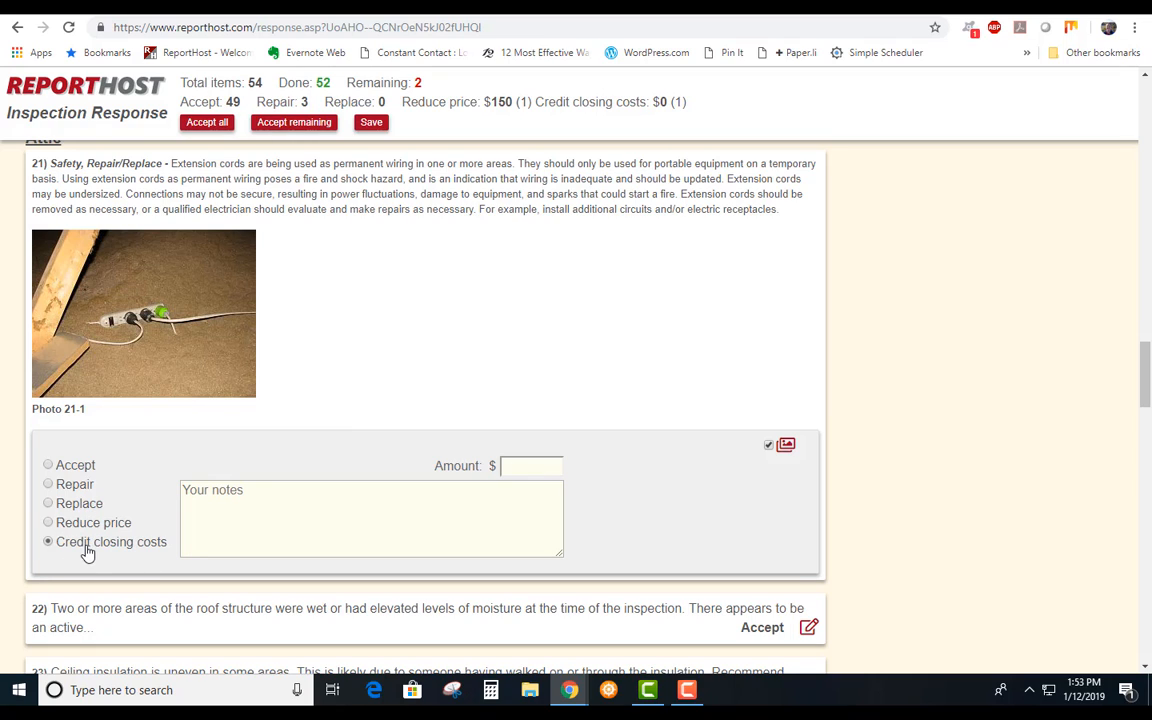
mouse_move(523, 452)
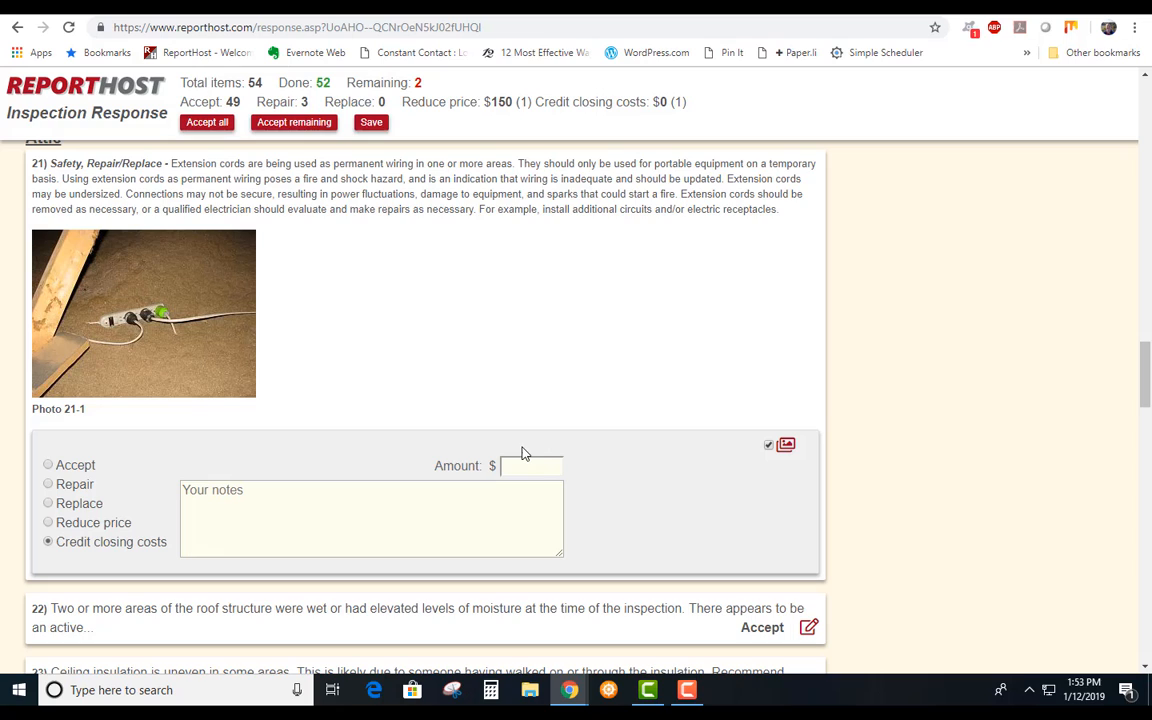
click(531, 465)
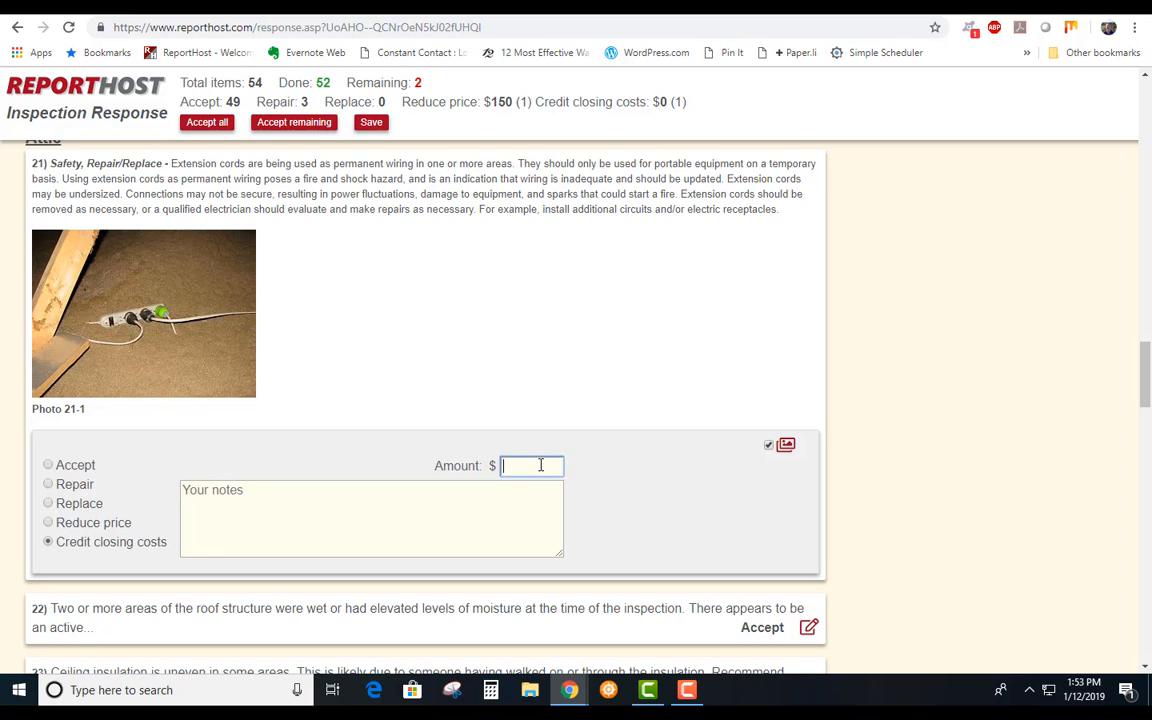
text(200)
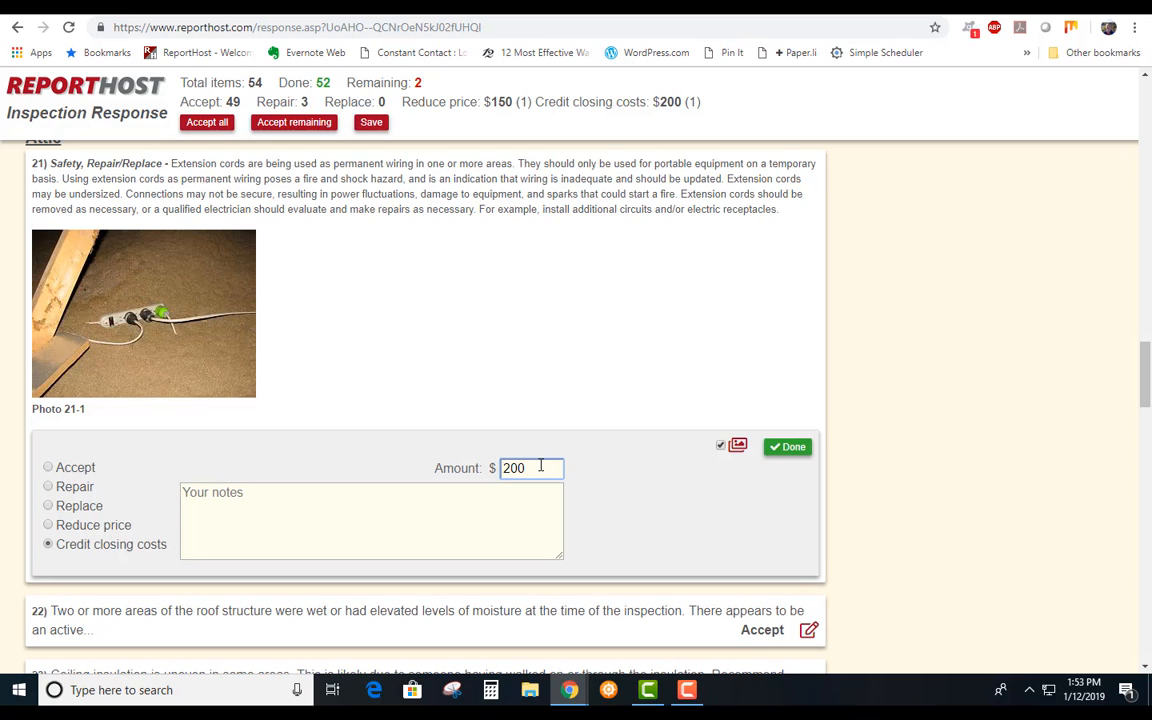
click(787, 446)
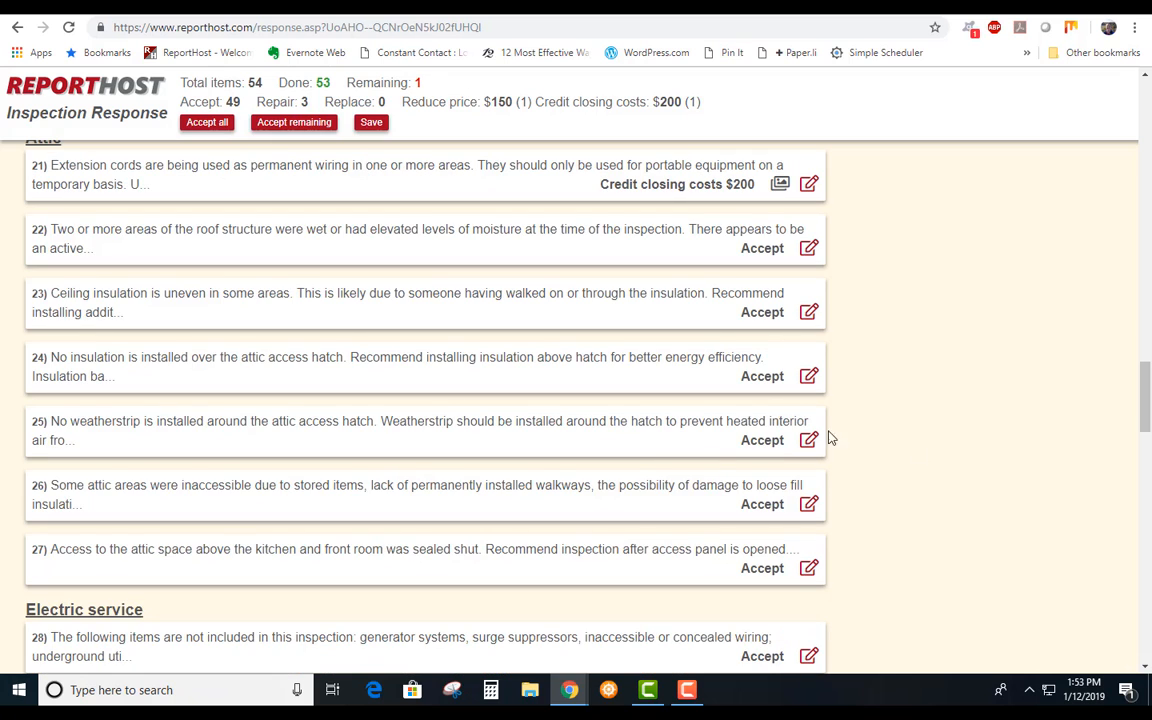
mouse_move(652, 450)
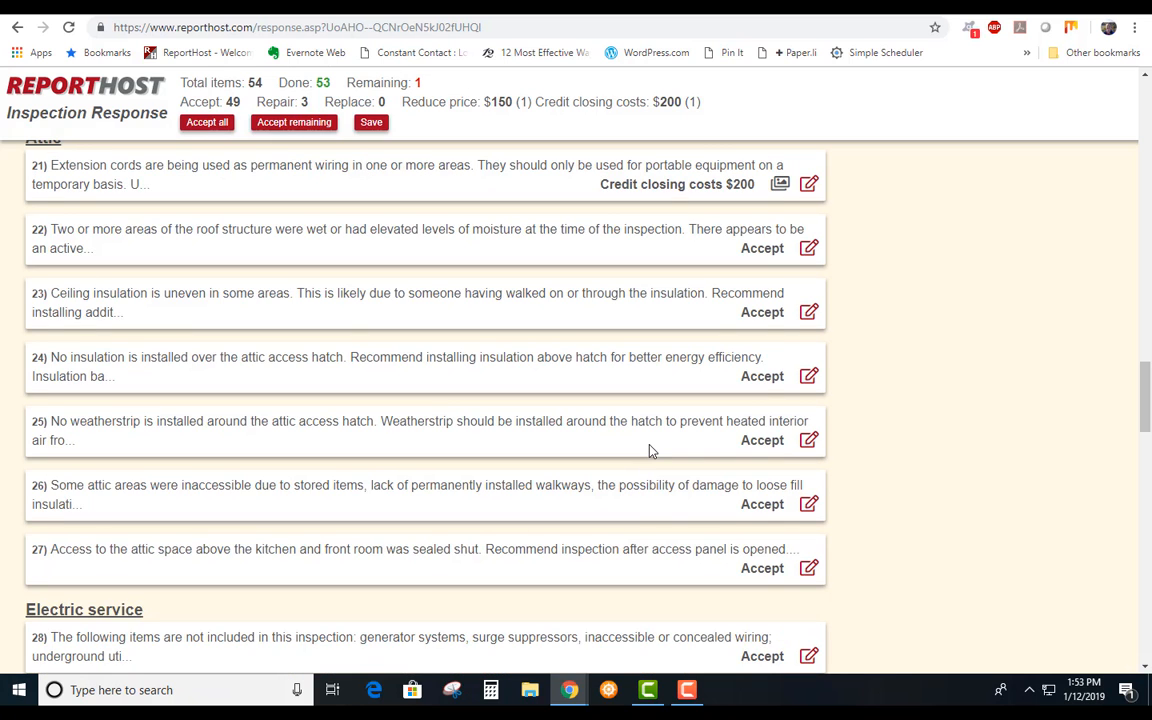
scroll(up, 3)
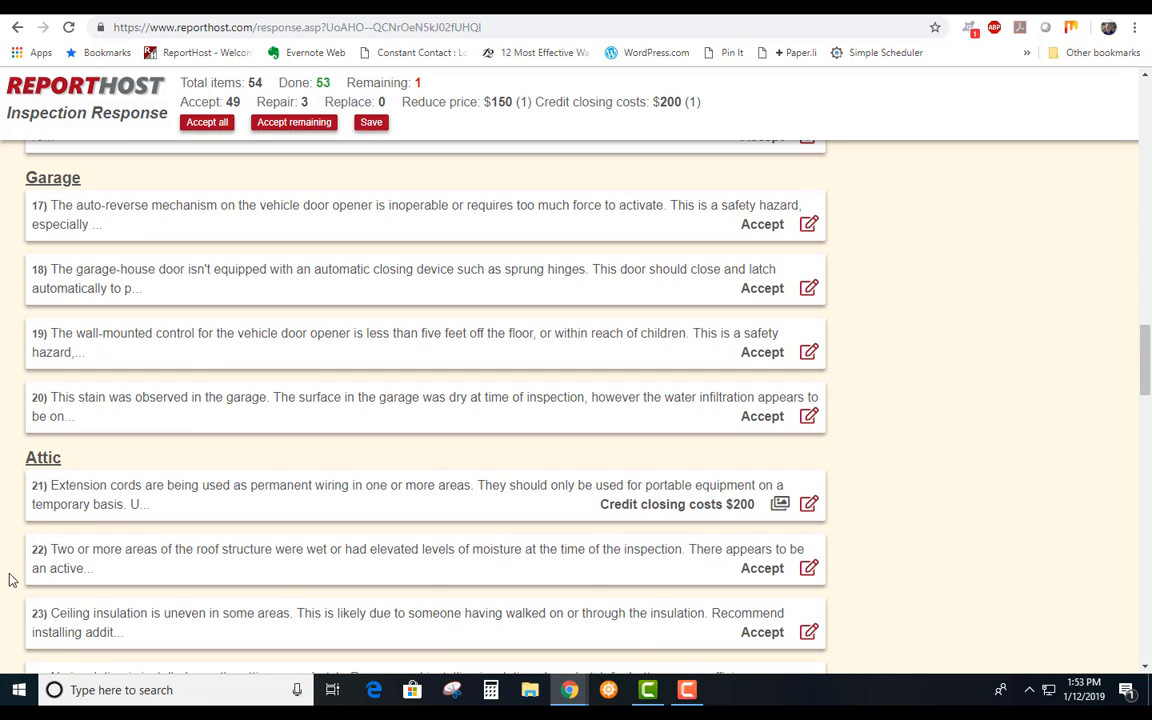
mouse_move(845, 509)
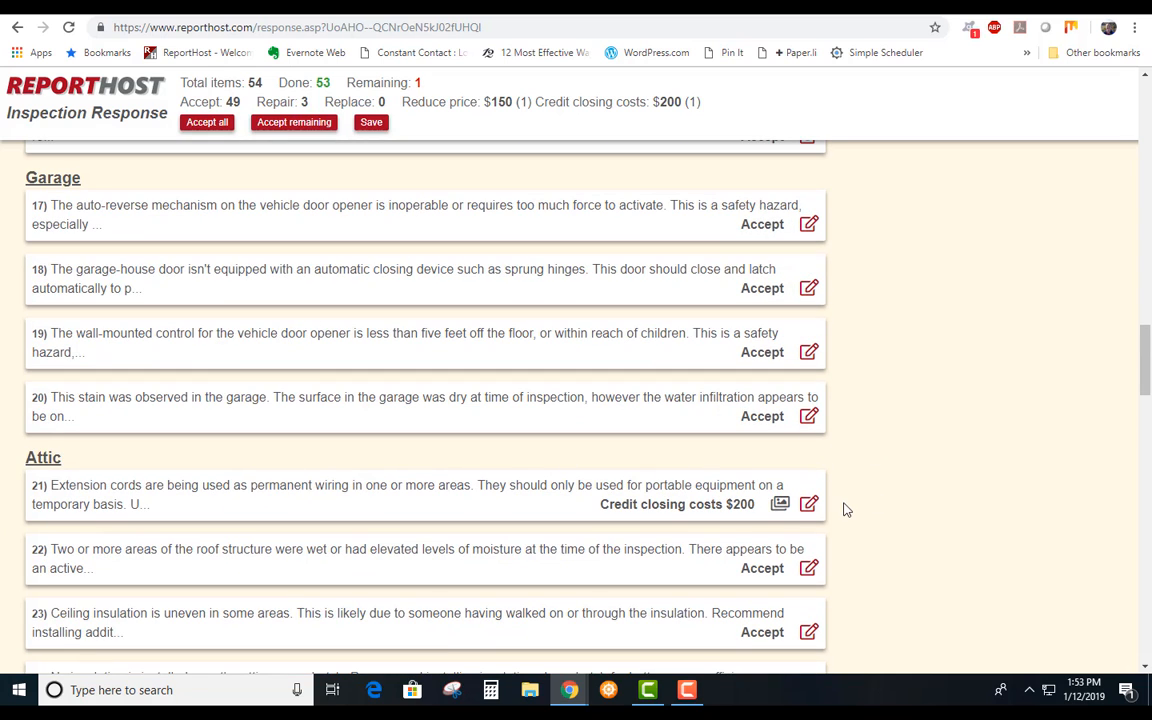
scroll(down, 3)
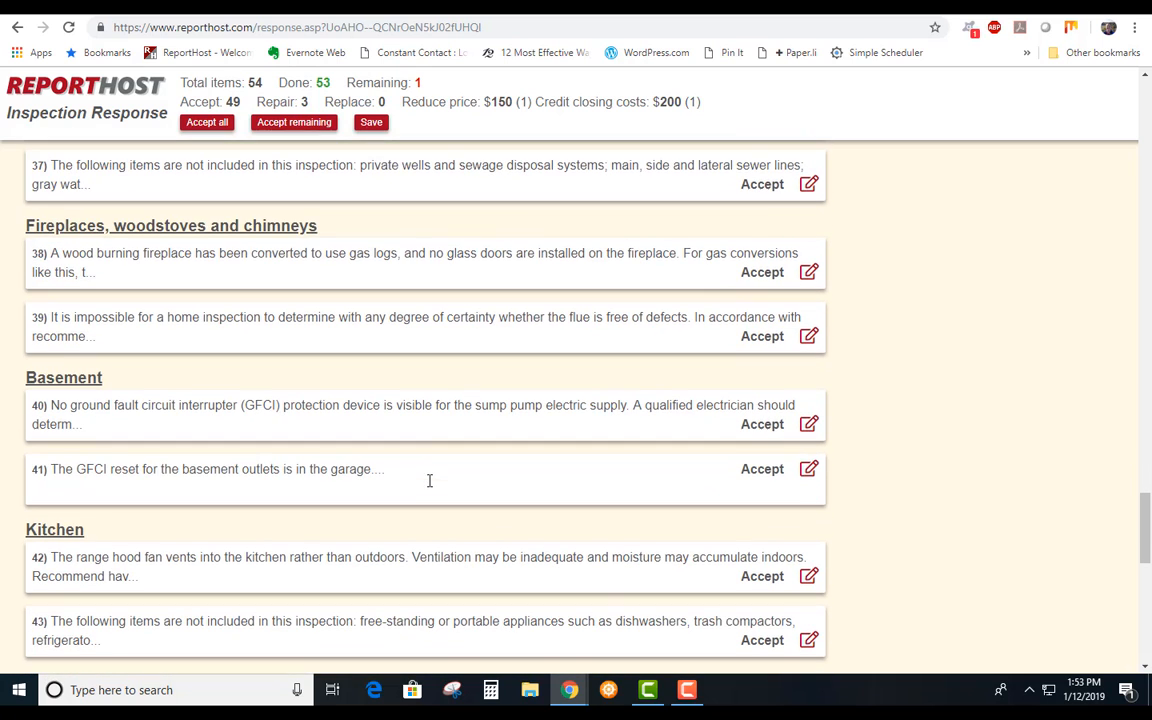
mouse_move(430, 487)
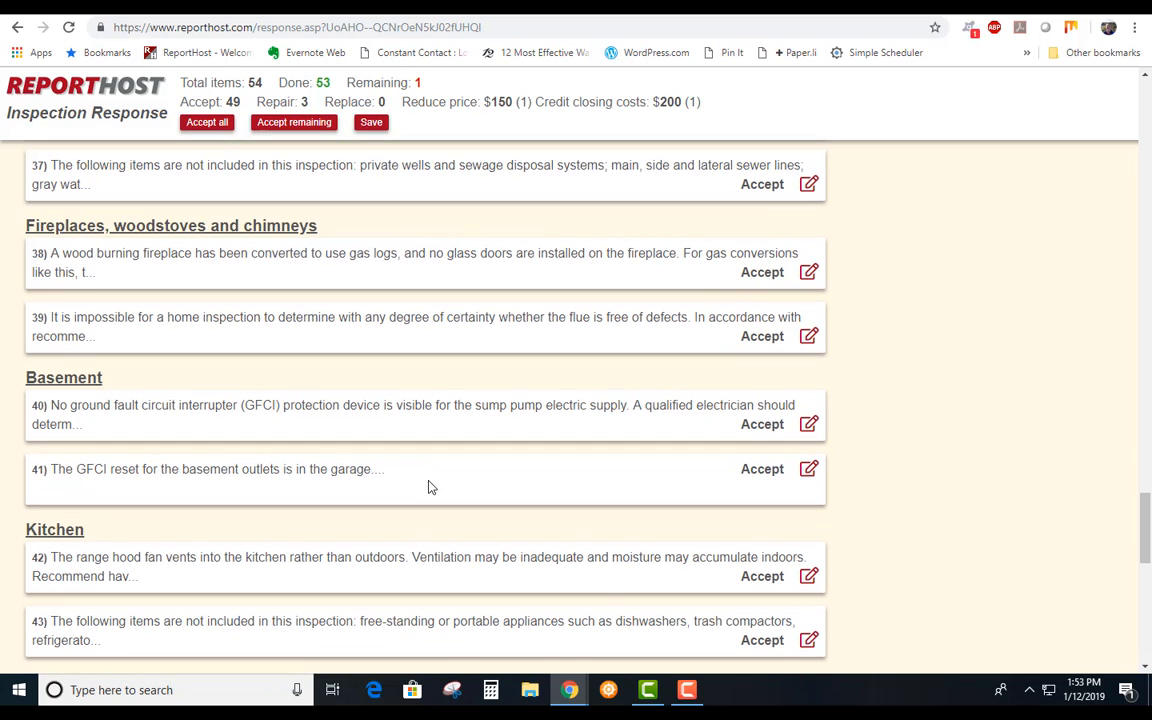
mouse_move(437, 472)
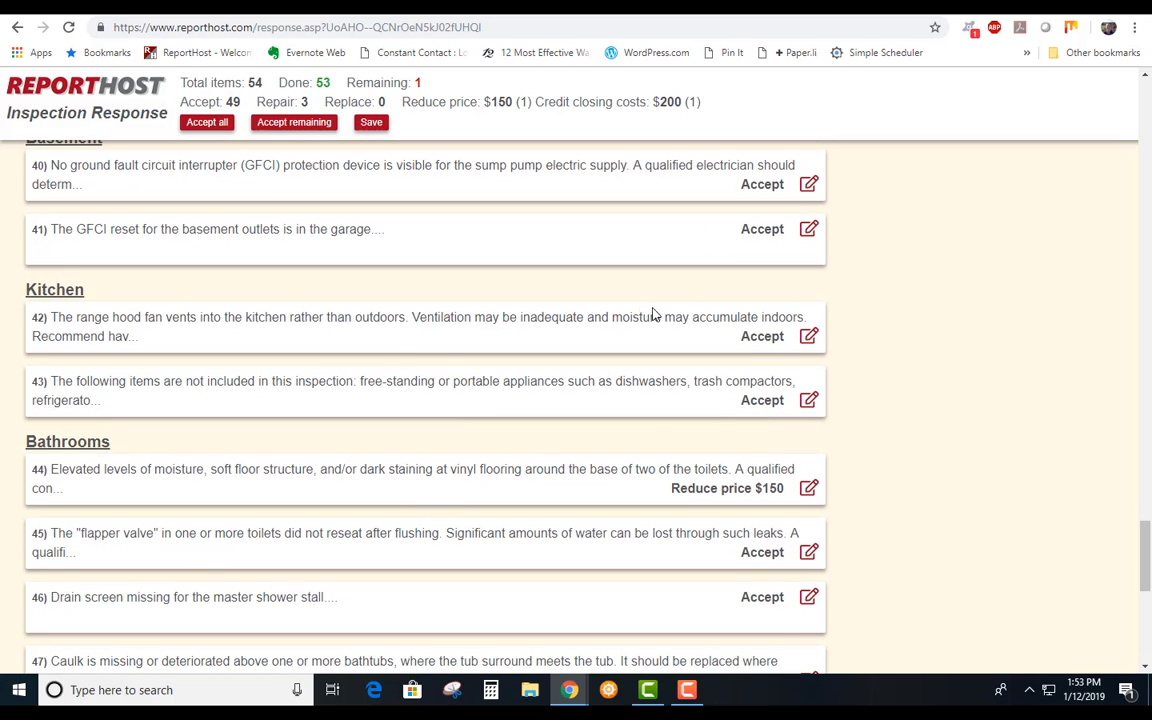
mouse_move(790, 490)
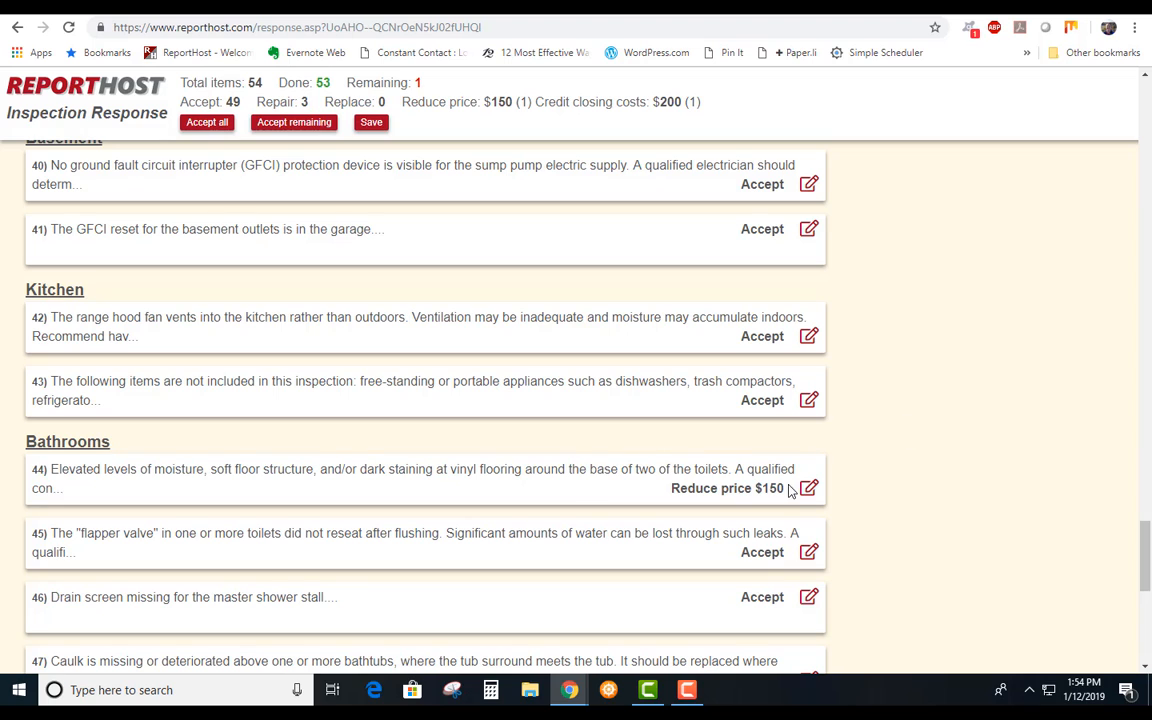
- Switch bathroom item 44 to a $150 closing-cost credit and mark it done
click(809, 488)
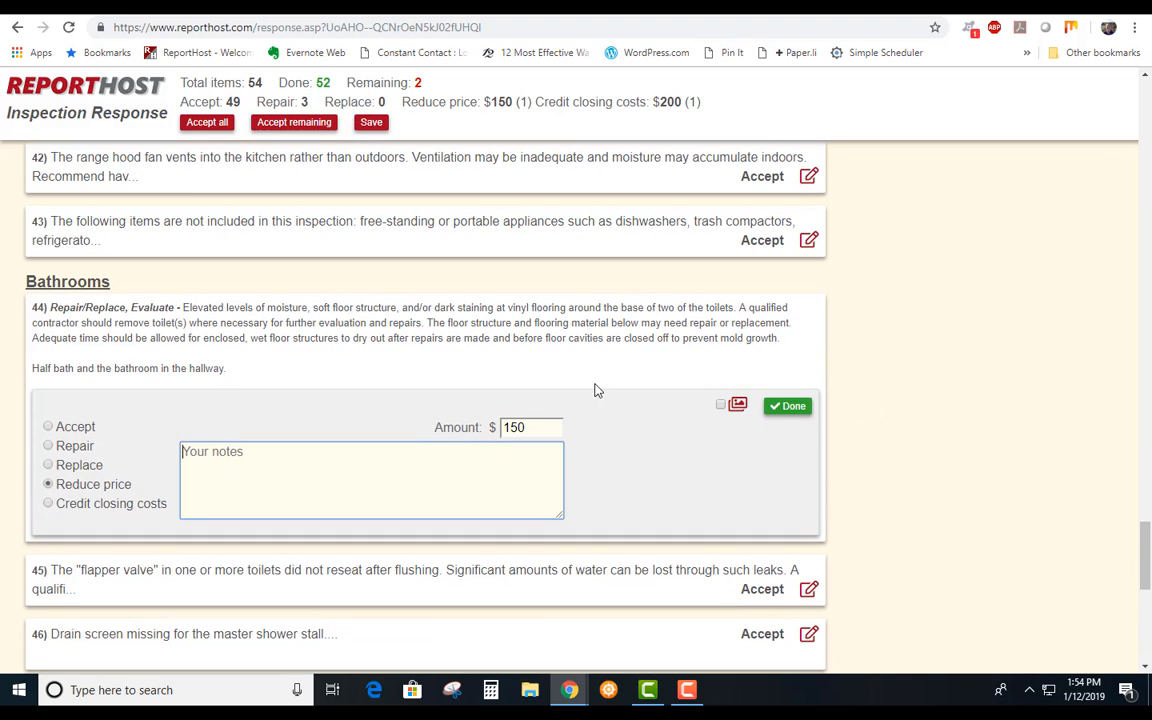
mouse_move(494, 393)
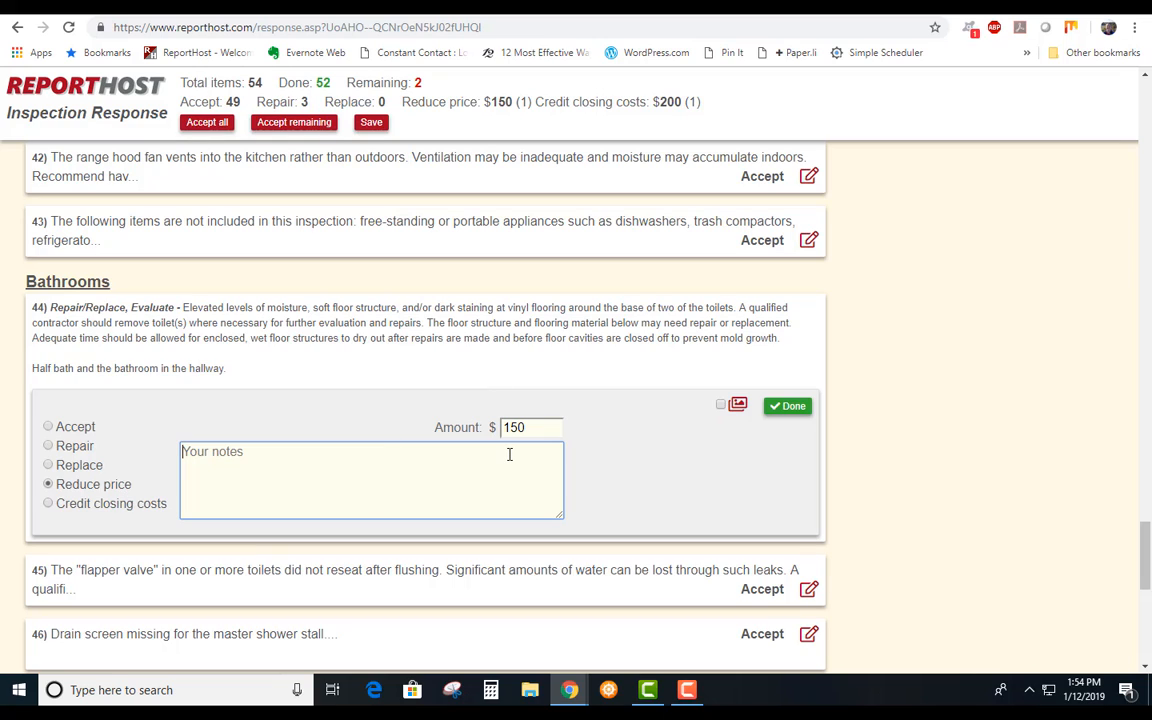
mouse_move(753, 293)
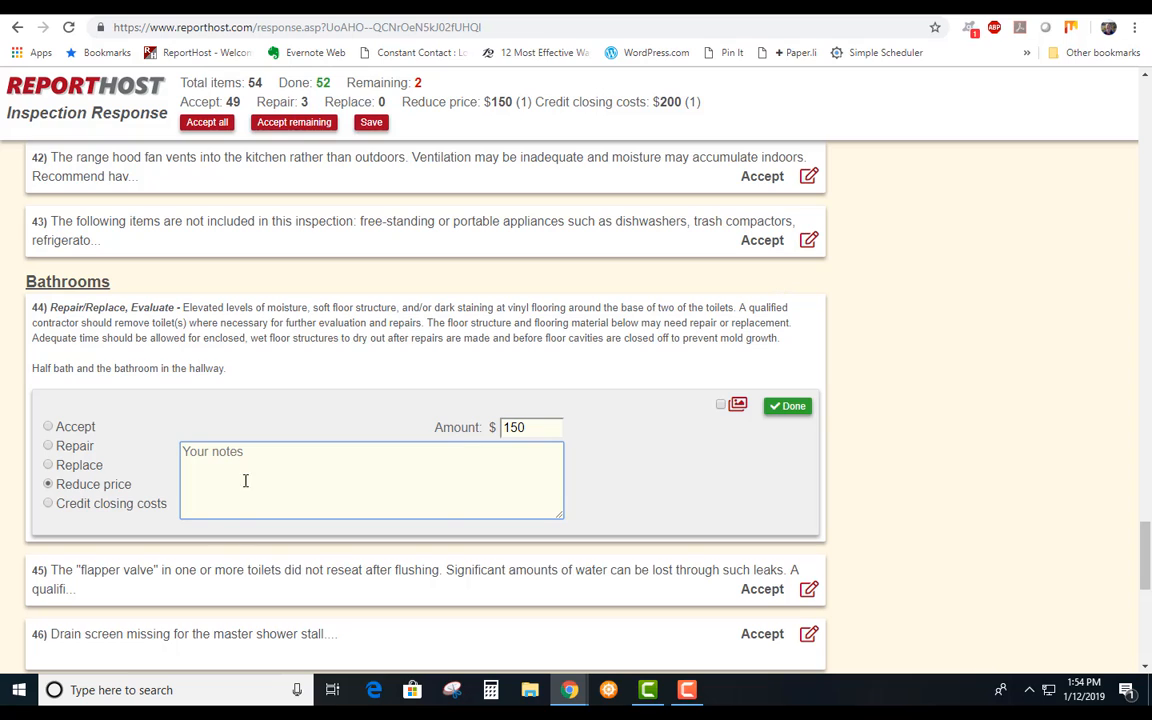
click(43, 446)
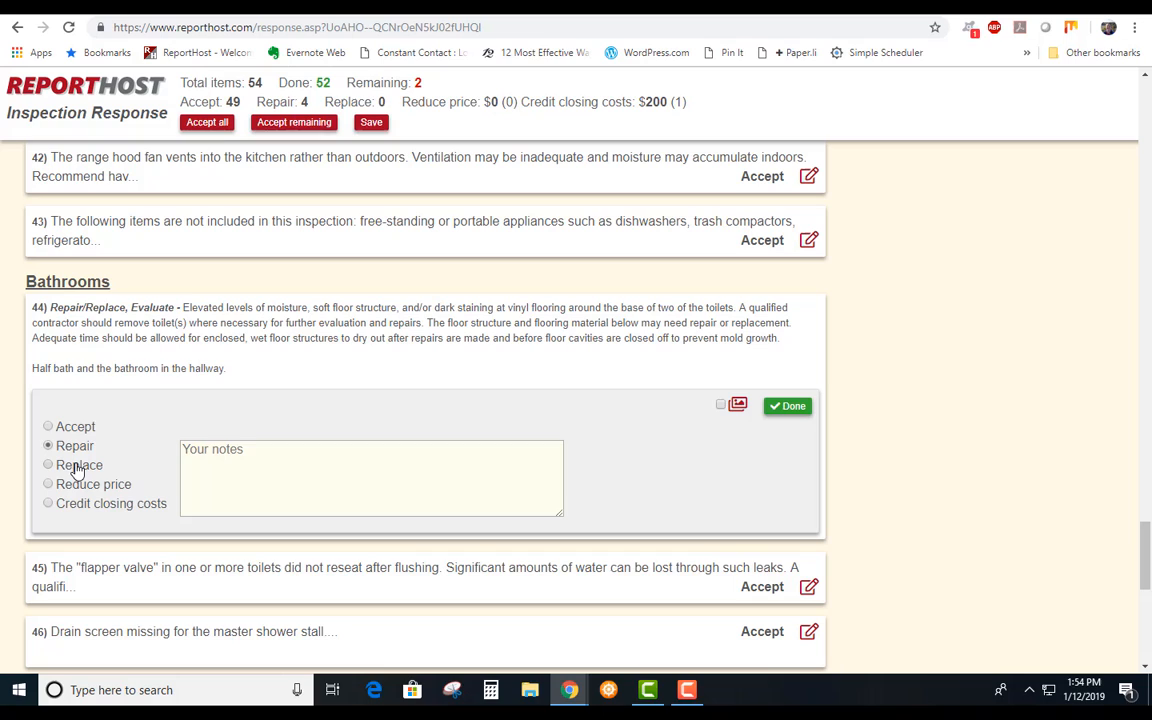
click(47, 465)
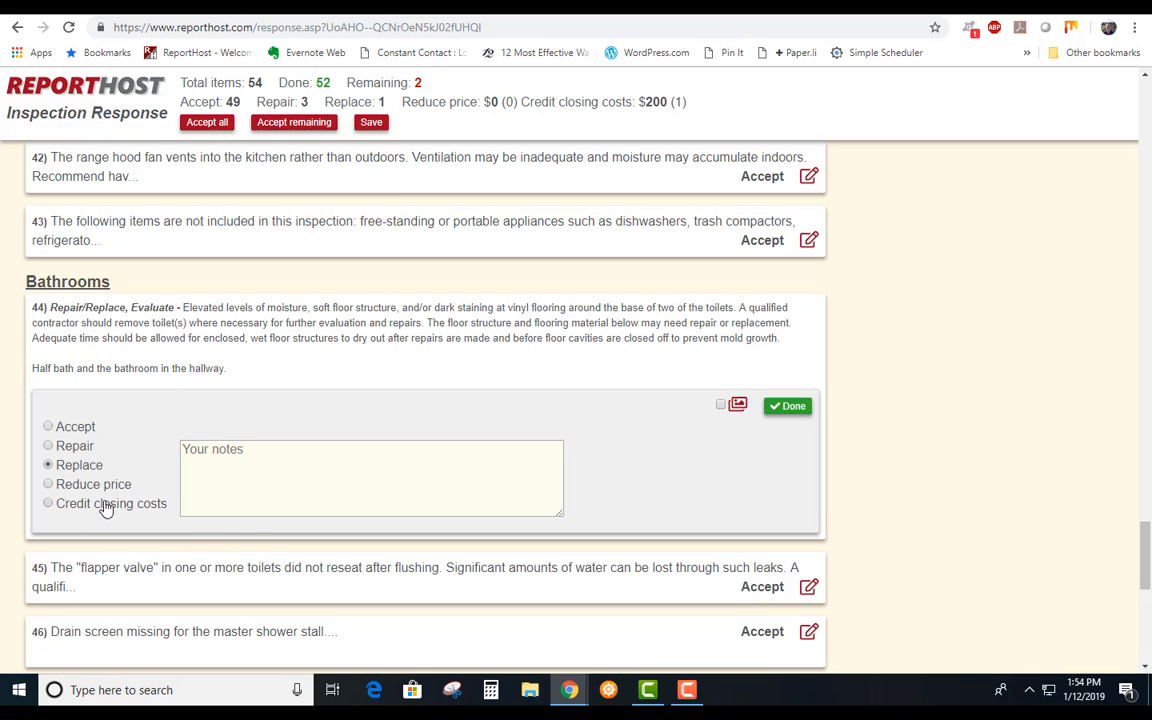
click(47, 503)
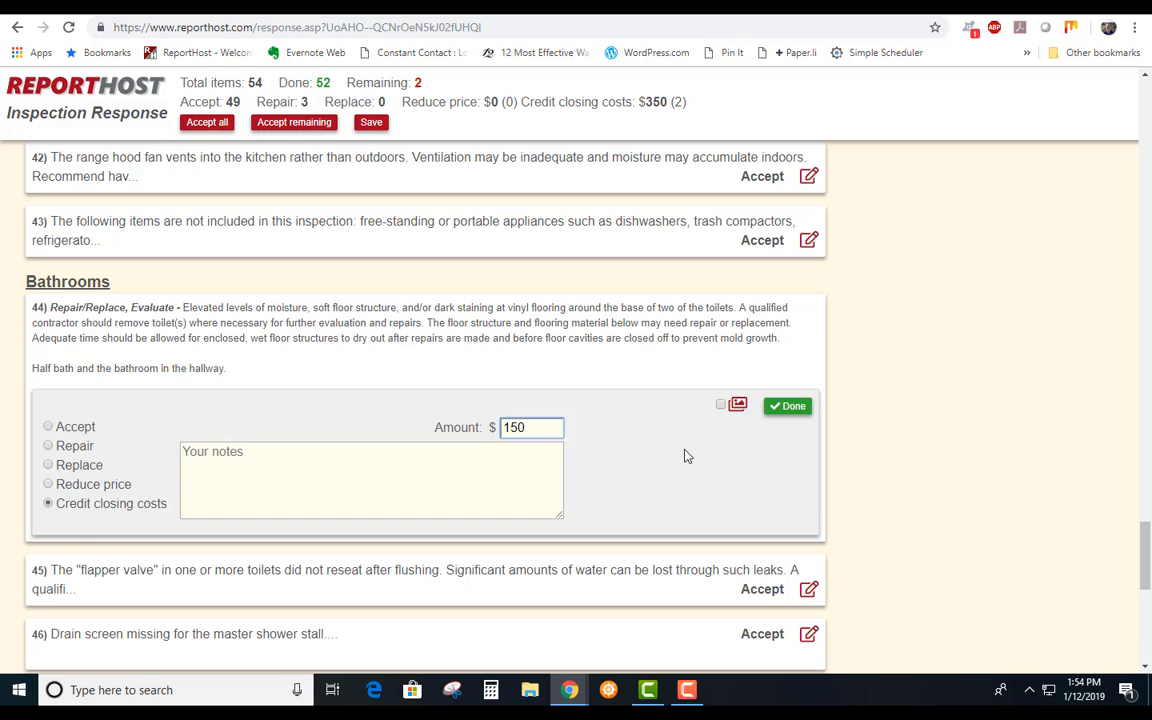
click(787, 405)
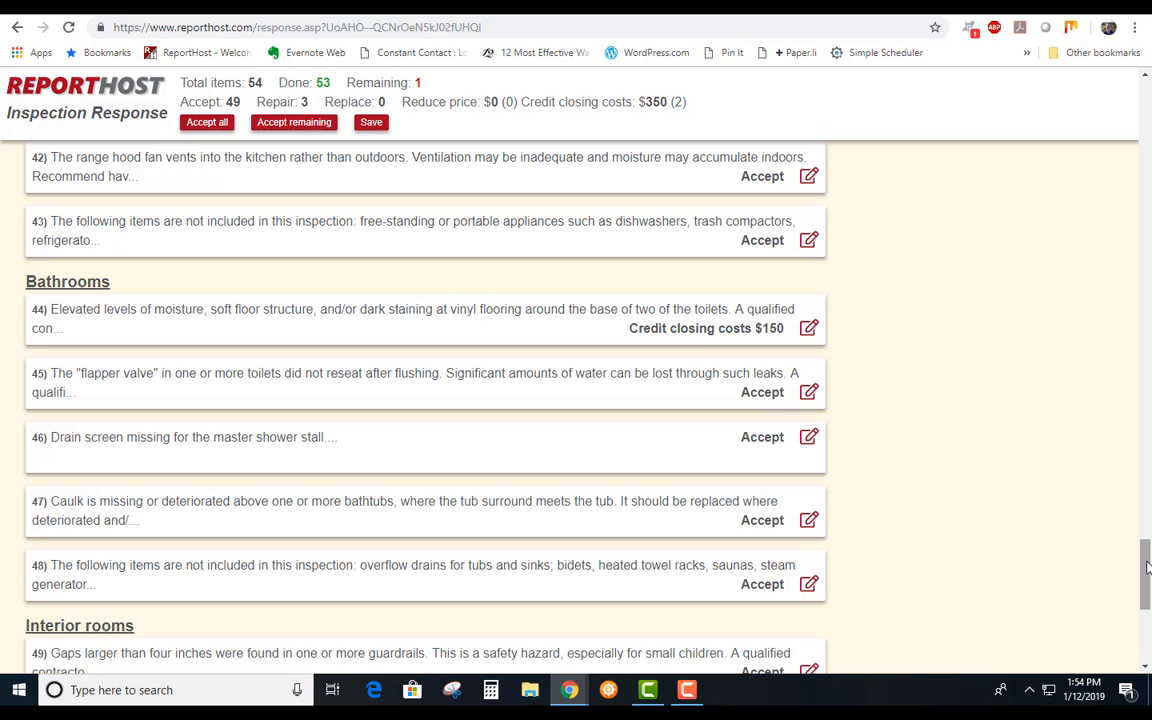
- With all 54 items done, request the response PDF via View PDF
scroll(up, 3)
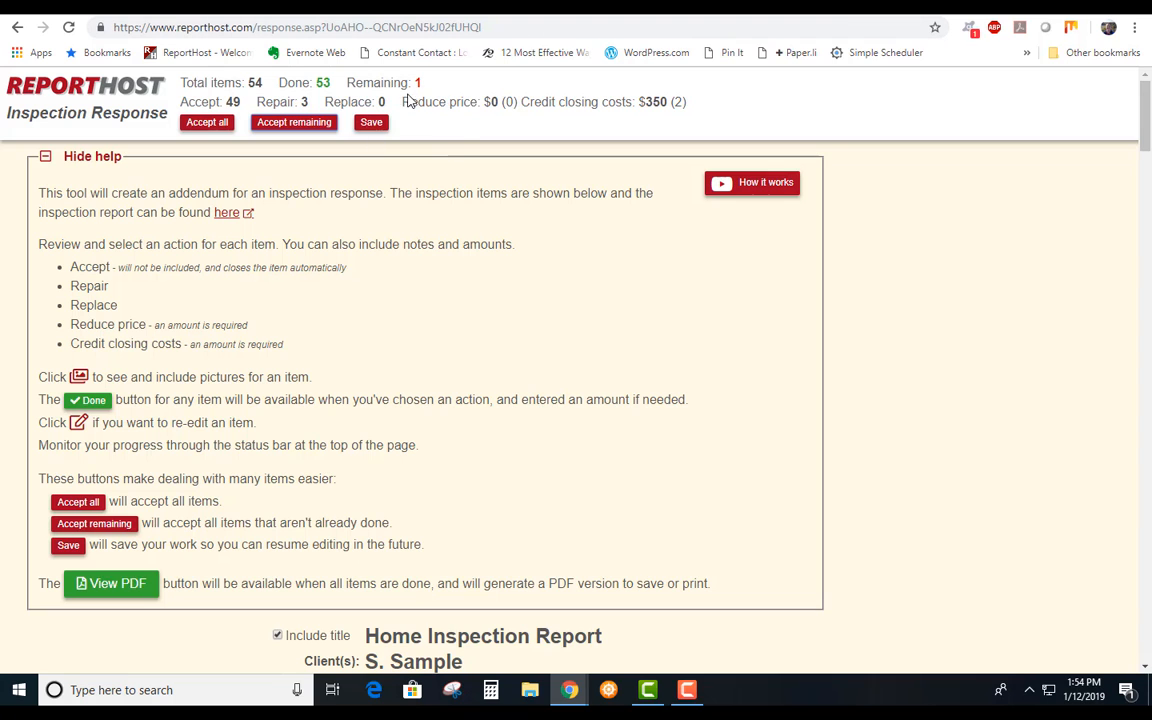
scroll(down, 3)
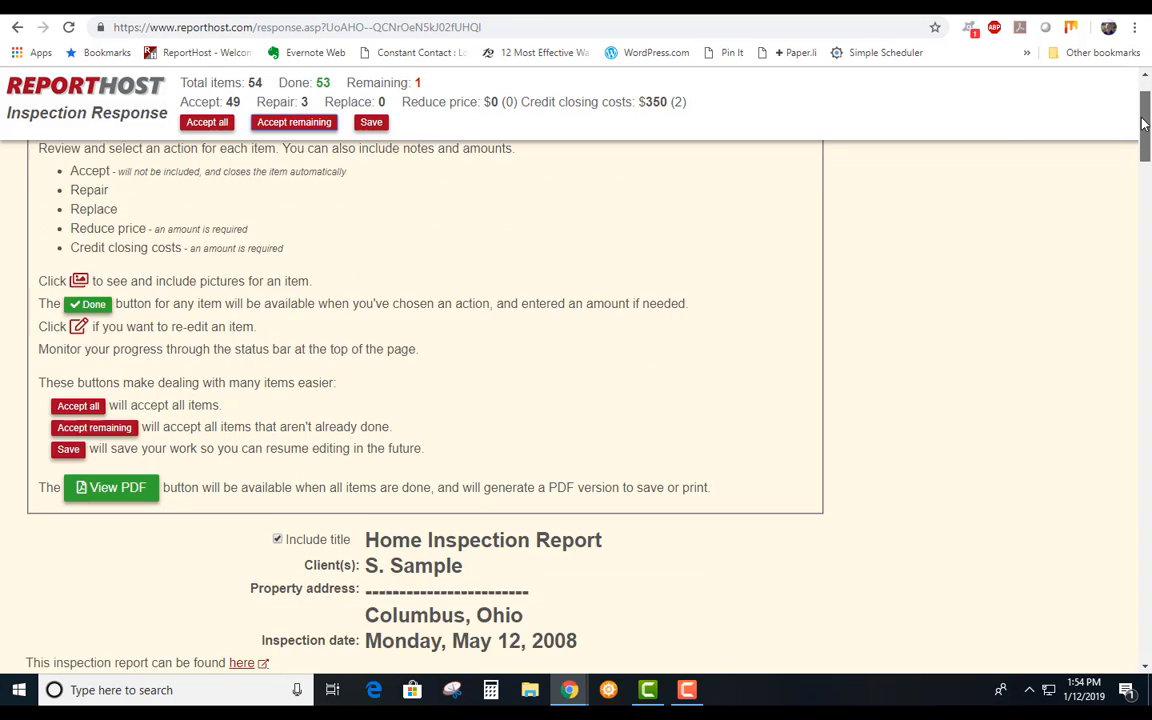
scroll(down, 3)
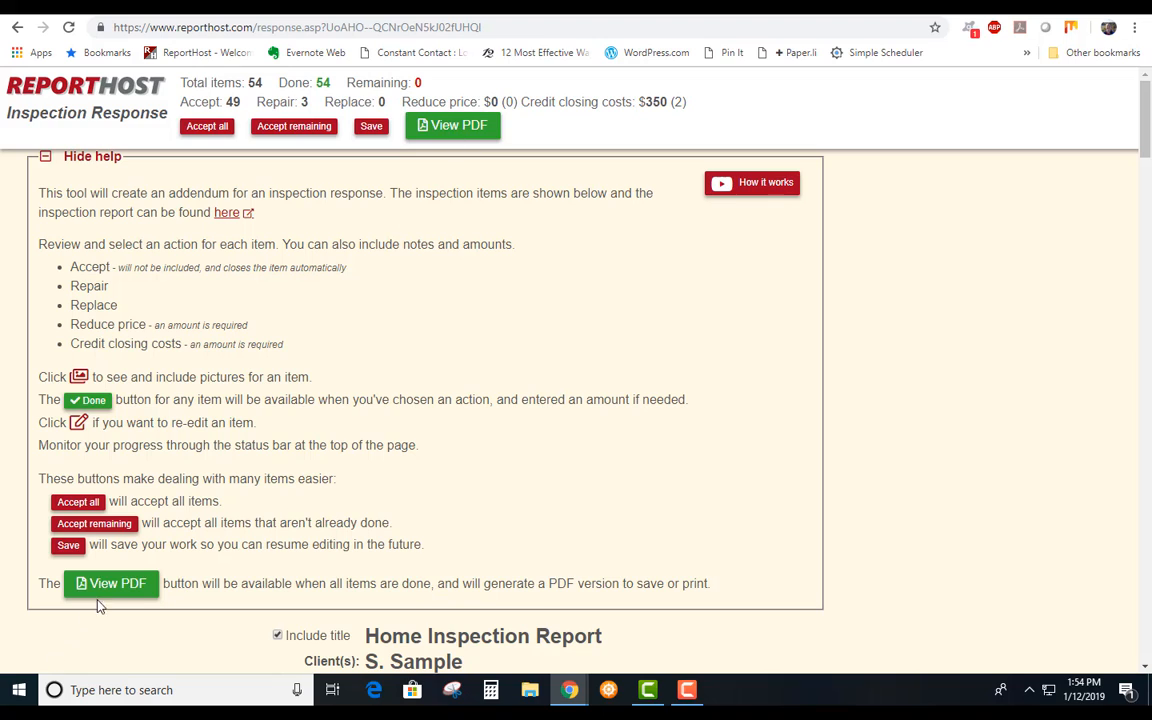
mouse_move(124, 583)
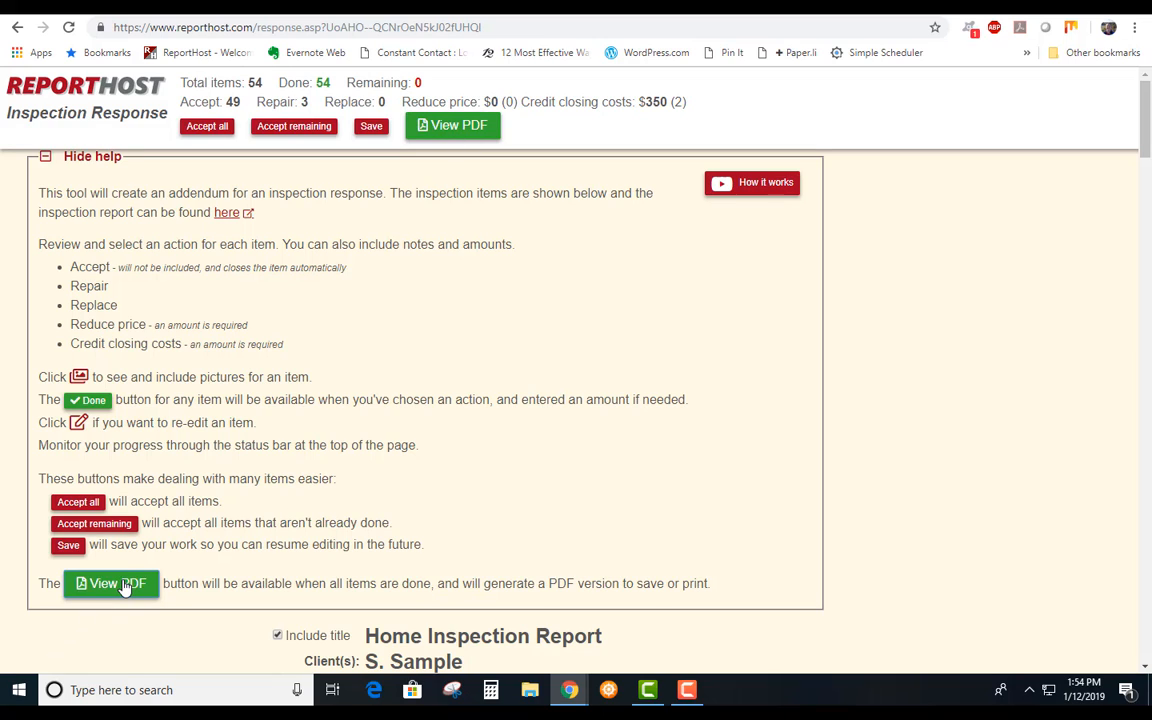
mouse_move(183, 455)
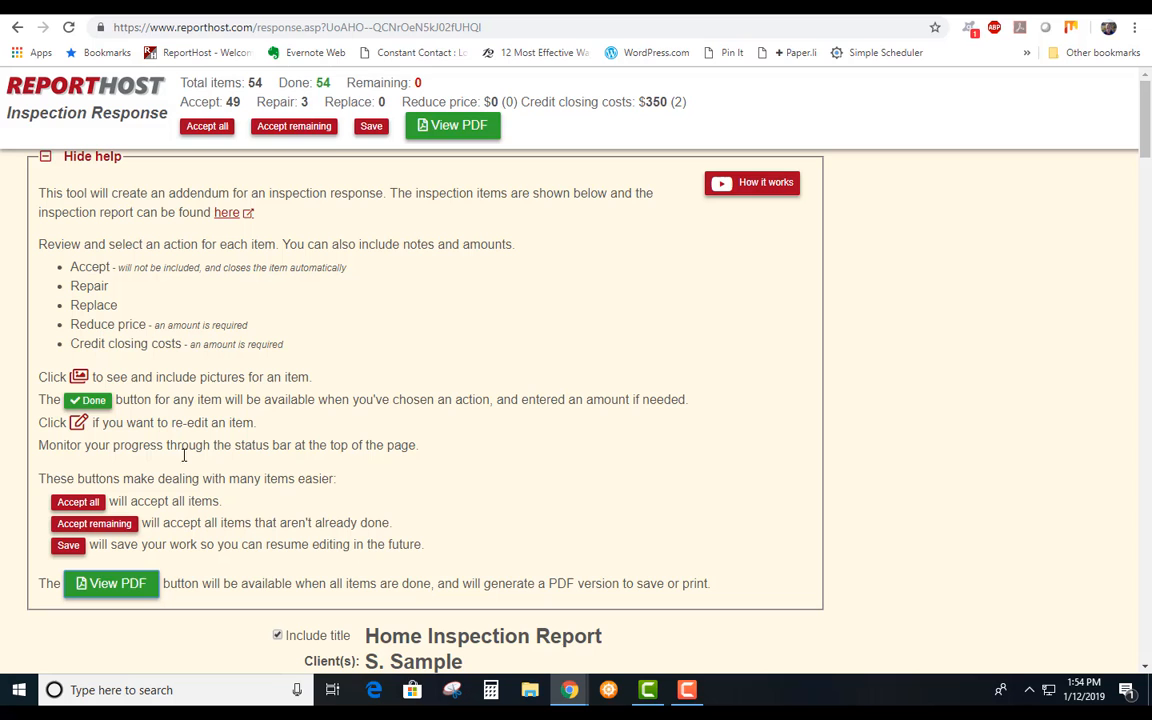
click(452, 126)
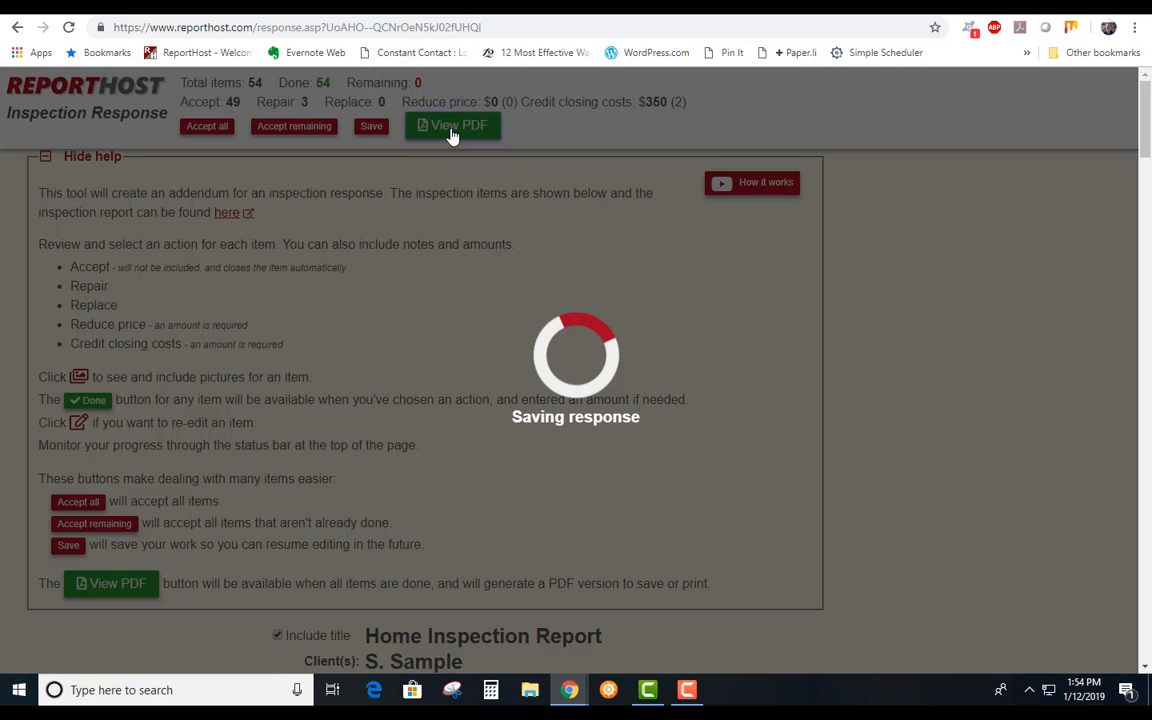
- Download the finished response PDF and view it from Chrome's download bar
click(452, 125)
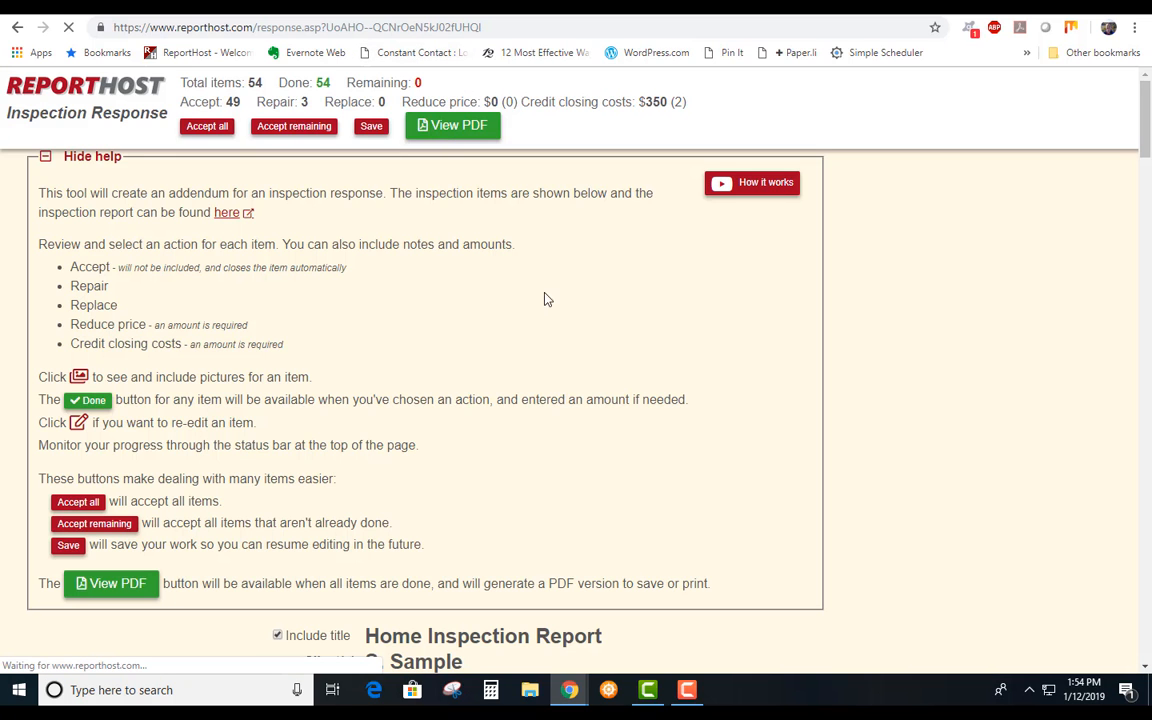
mouse_move(561, 336)
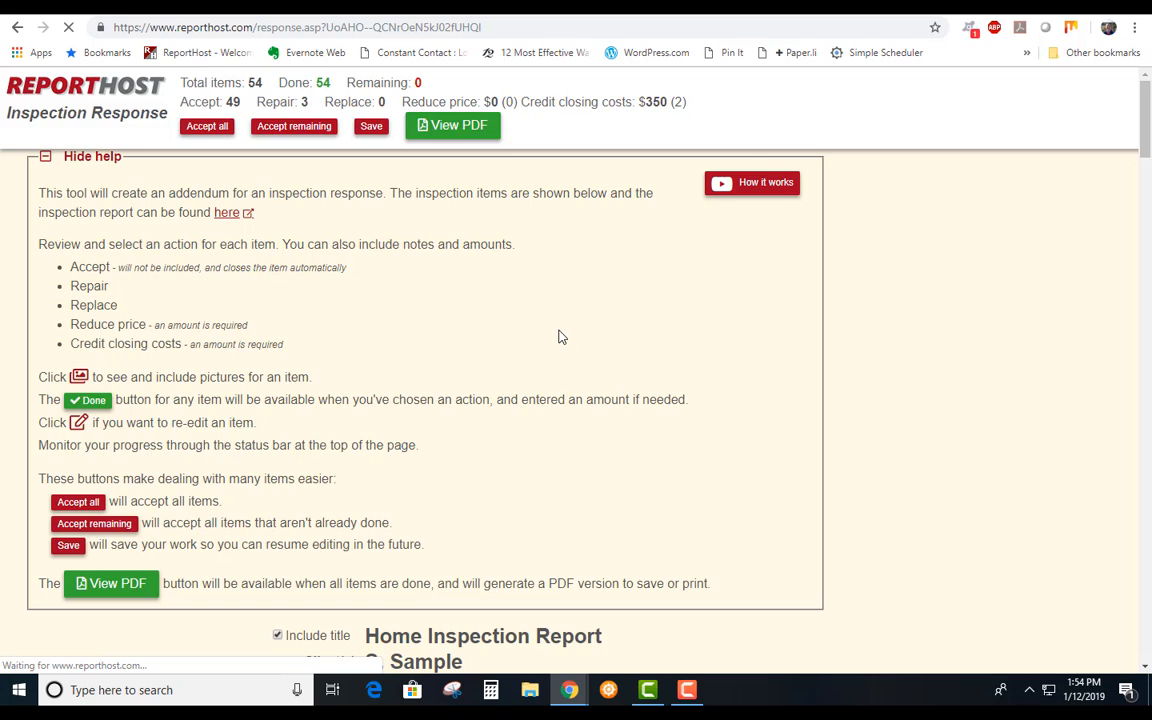
click(451, 125)
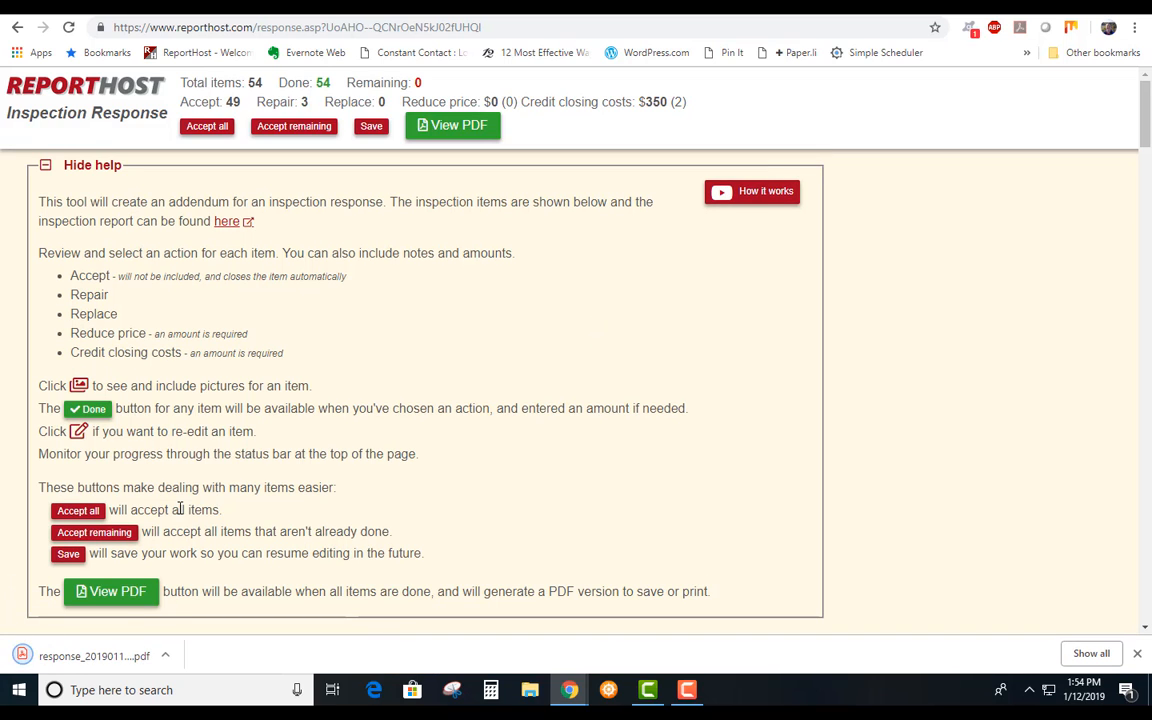
mouse_move(75, 655)
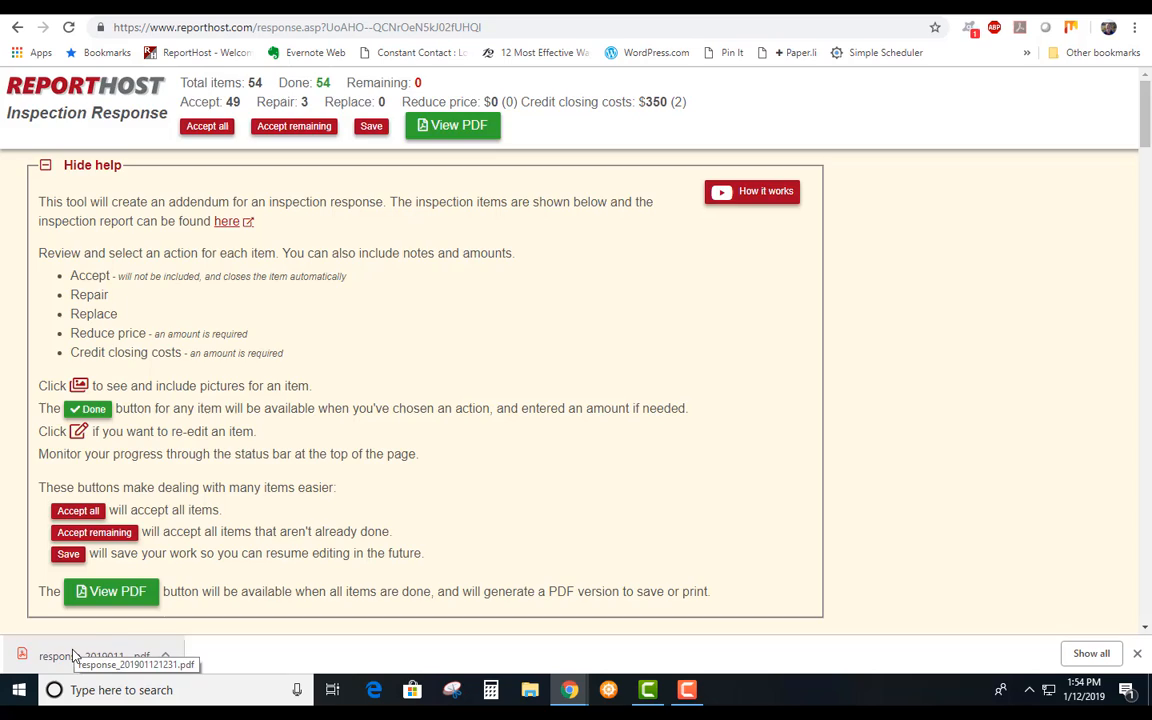
click(70, 655)
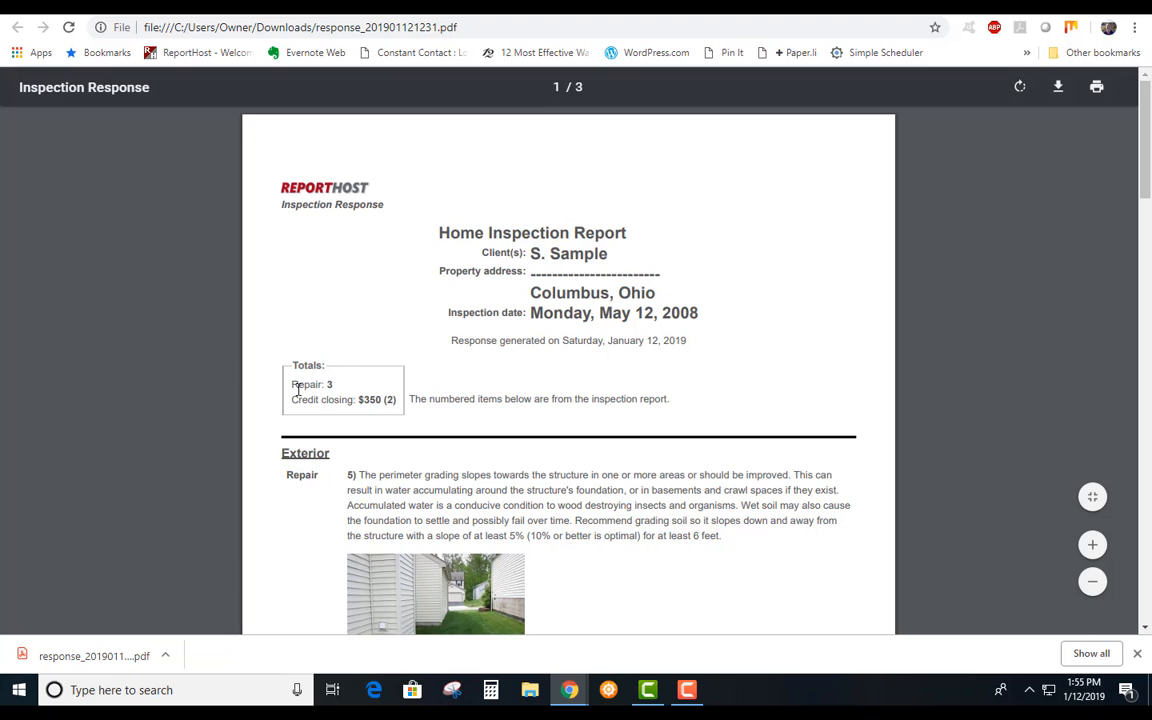
- Scroll through the 3-page PDF: grading repair, licensed-roofer note, $200 extension-cord credit
scroll(down, 3)
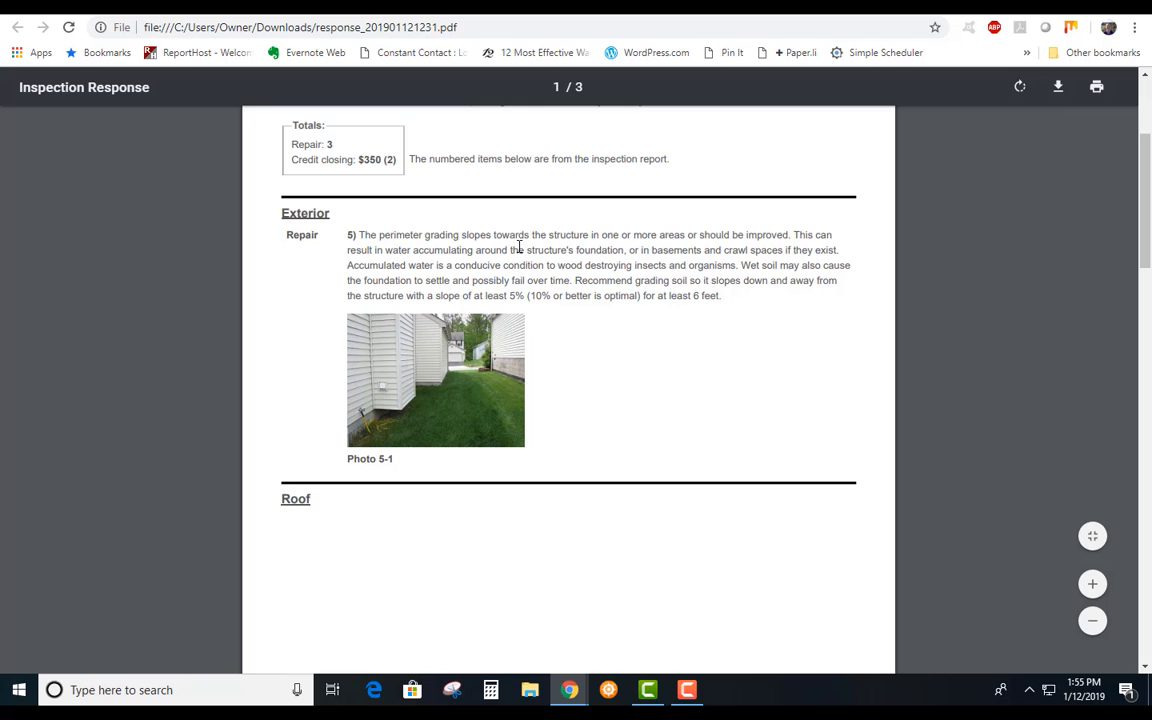
scroll(down, 3)
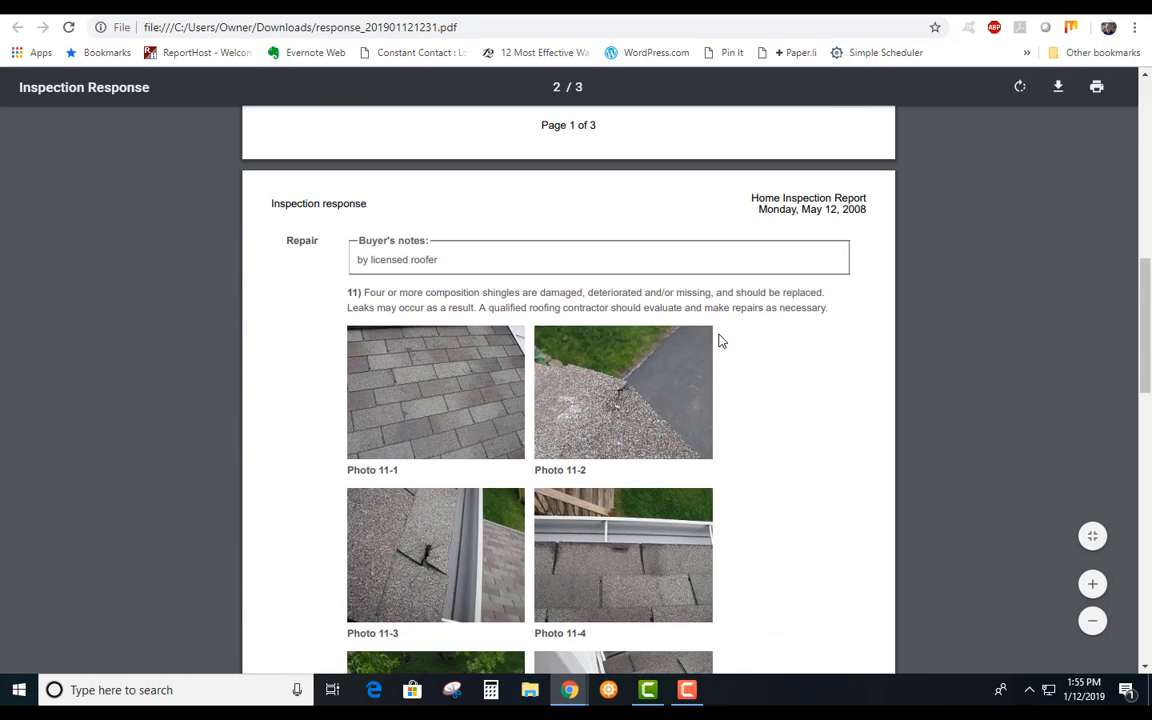
scroll(down, 3)
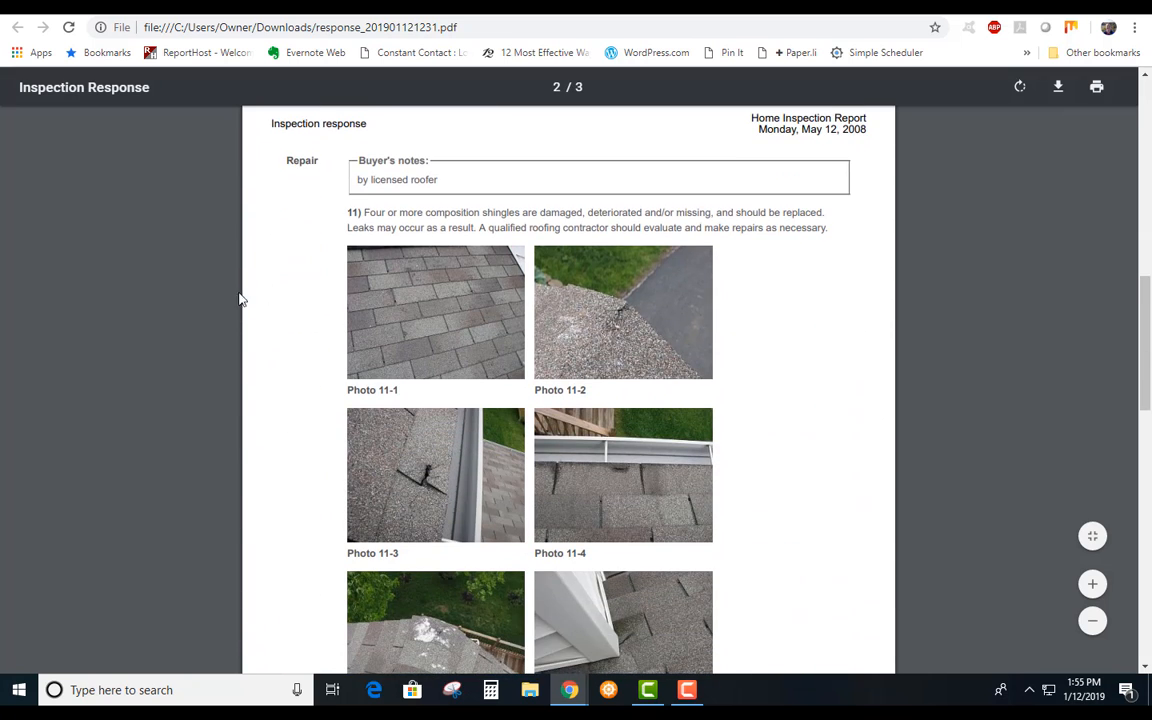
mouse_move(418, 179)
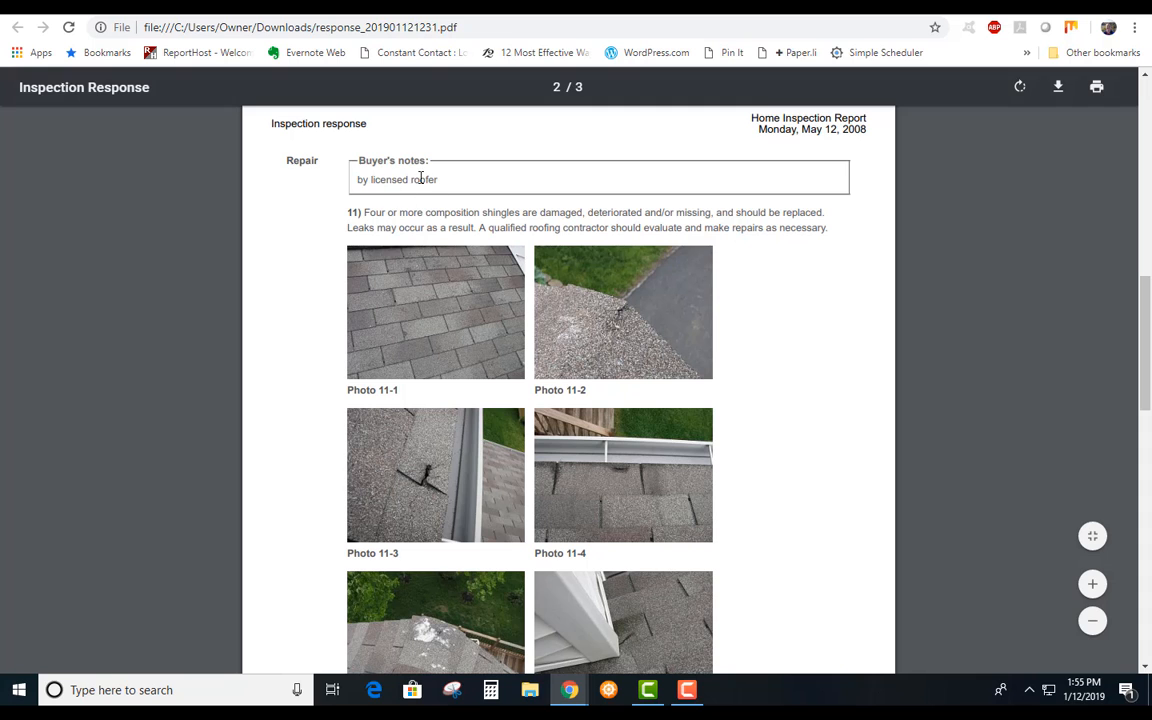
scroll(down, 3)
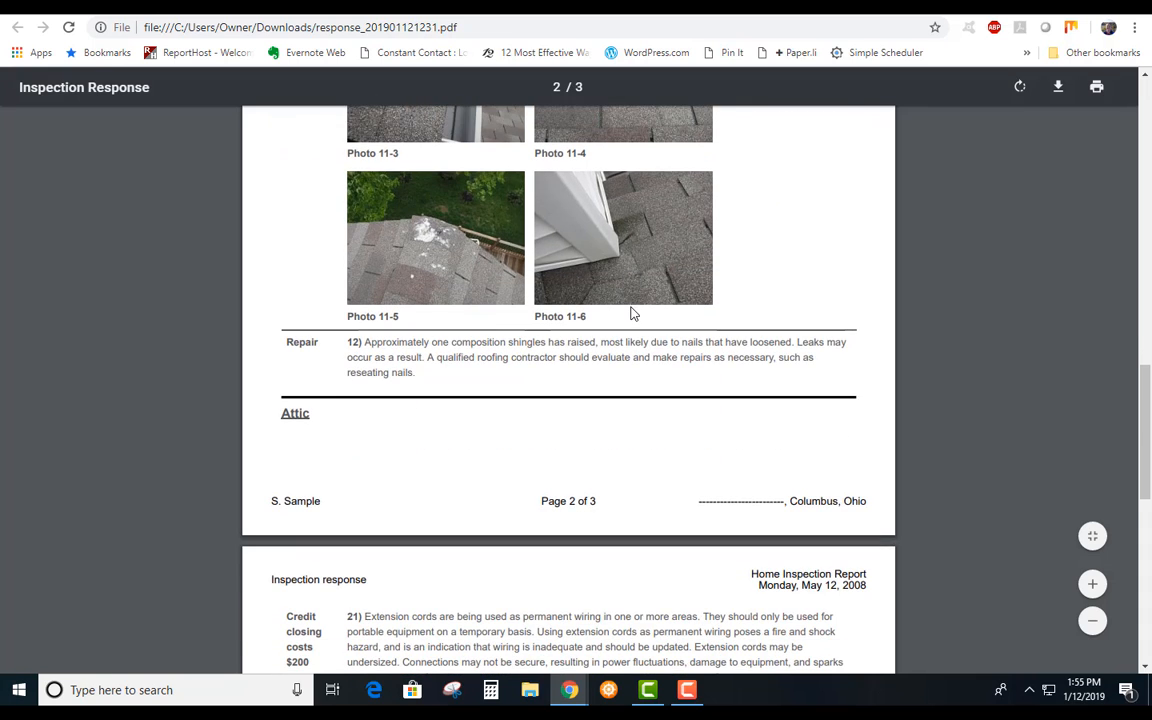
scroll(down, 3)
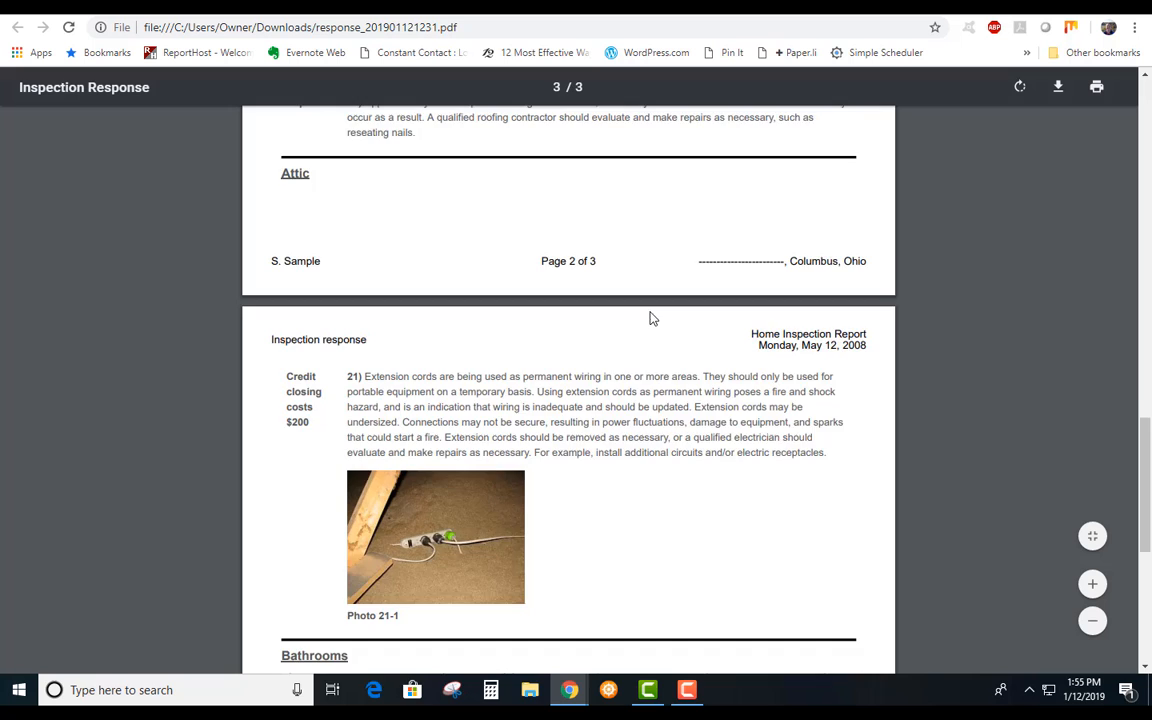
scroll(down, 3)
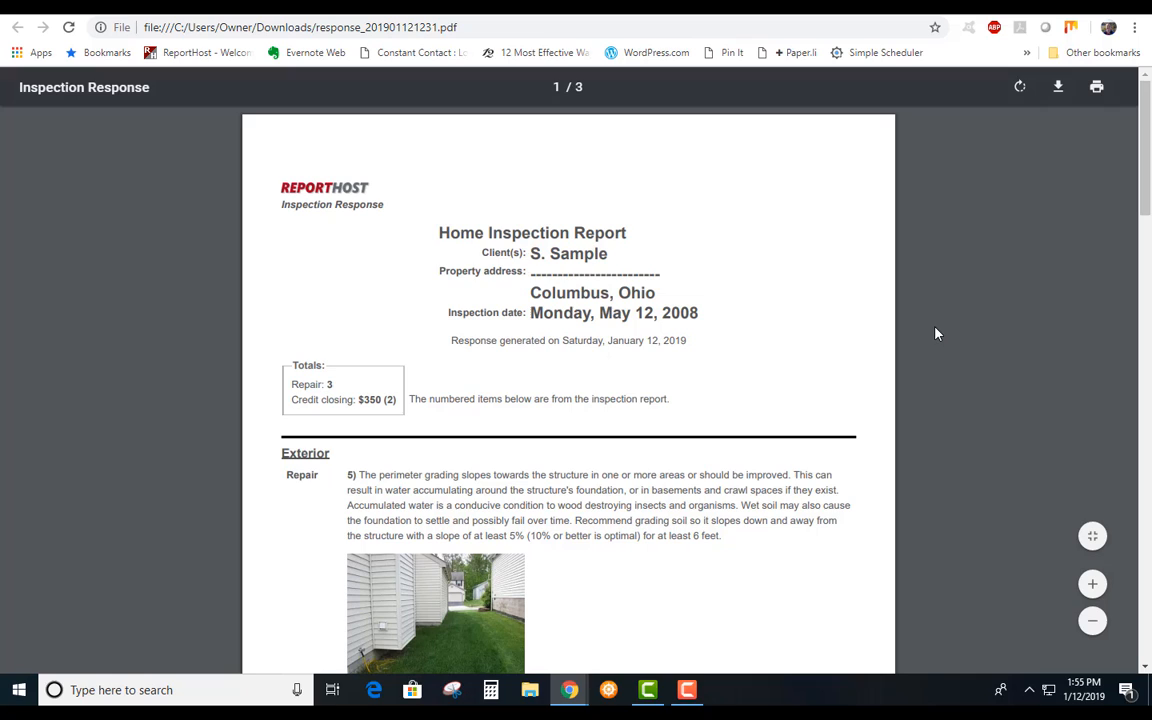
mouse_move(951, 339)
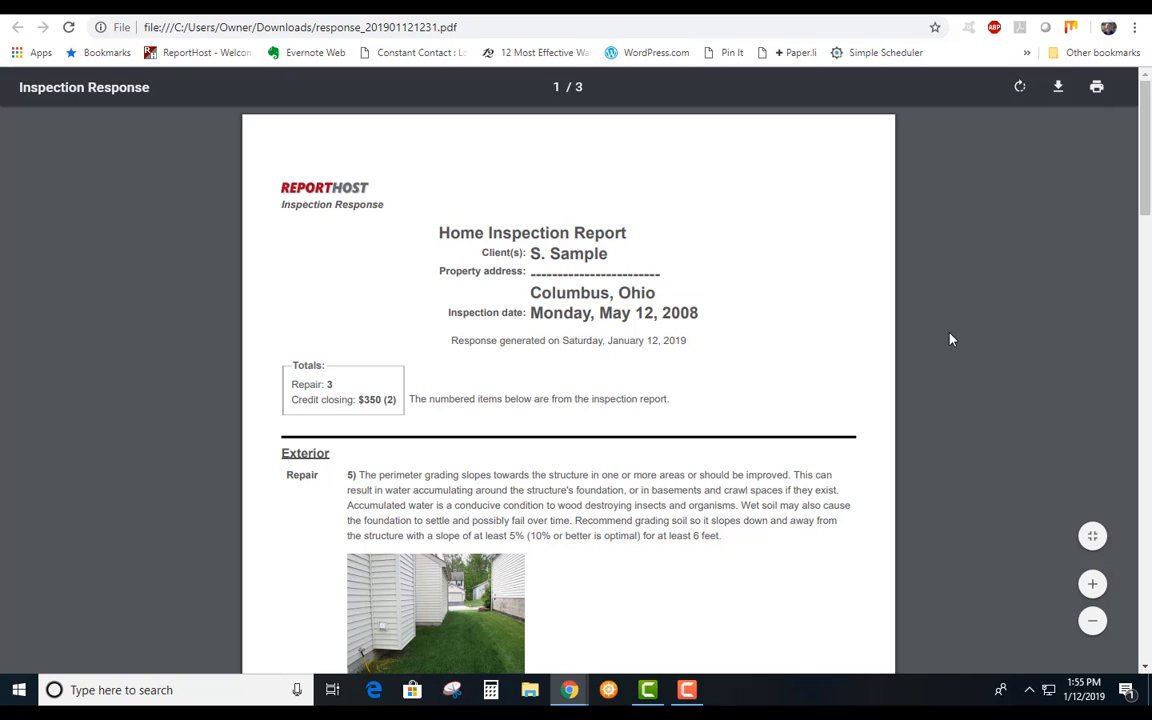
mouse_move(965, 340)
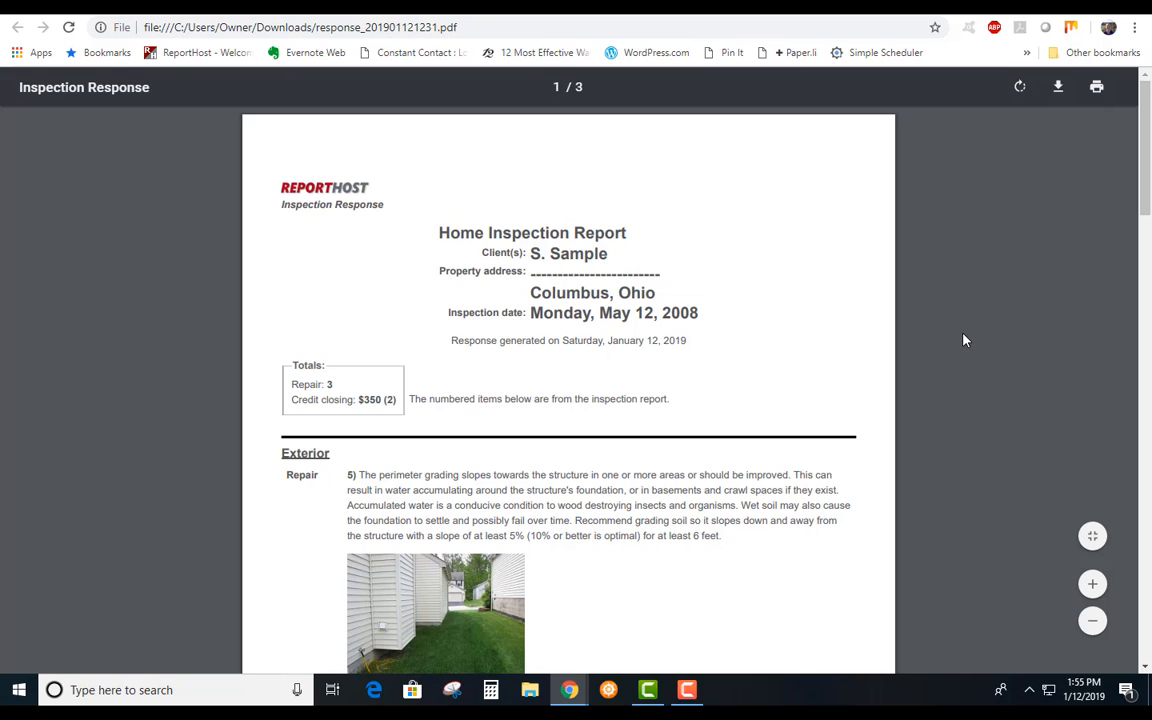